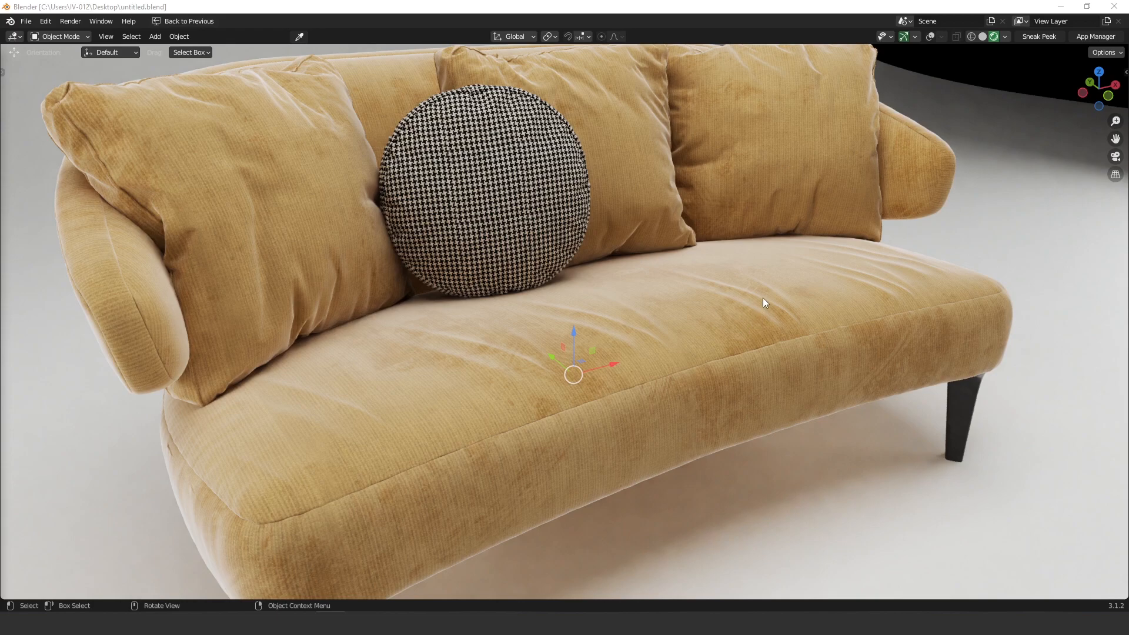
{"action": "mouse_move", "coordinate": [206, 472]}
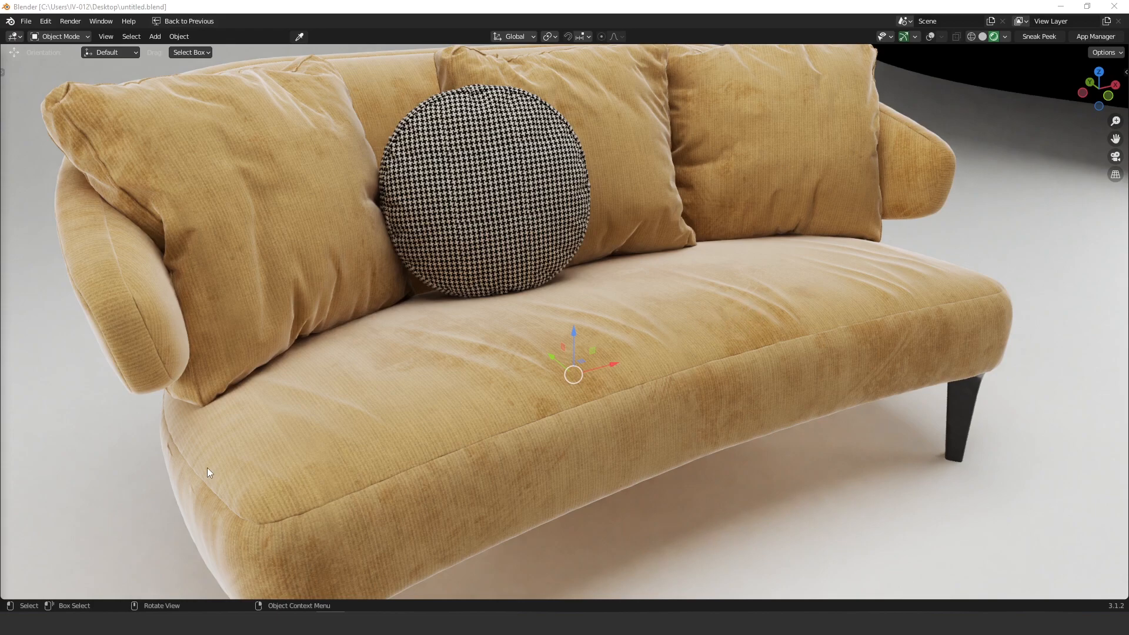
{"action": "mouse_move", "coordinate": [602, 331]}
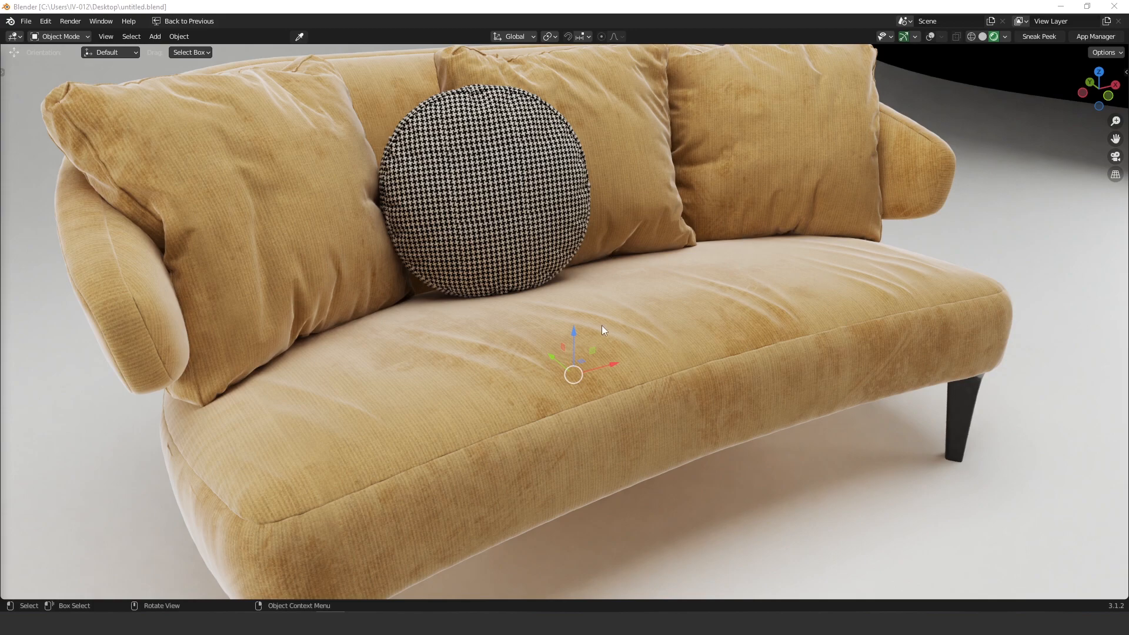
{"action": "mouse_move", "coordinate": [596, 362]}
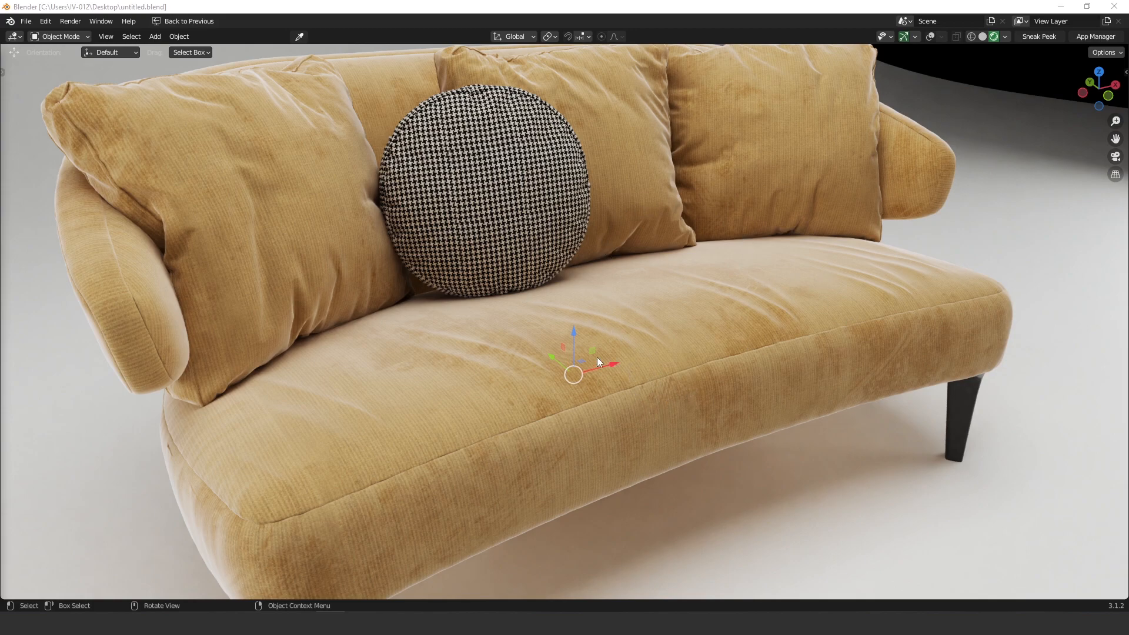
{"action": "mouse_move", "coordinate": [578, 420]}
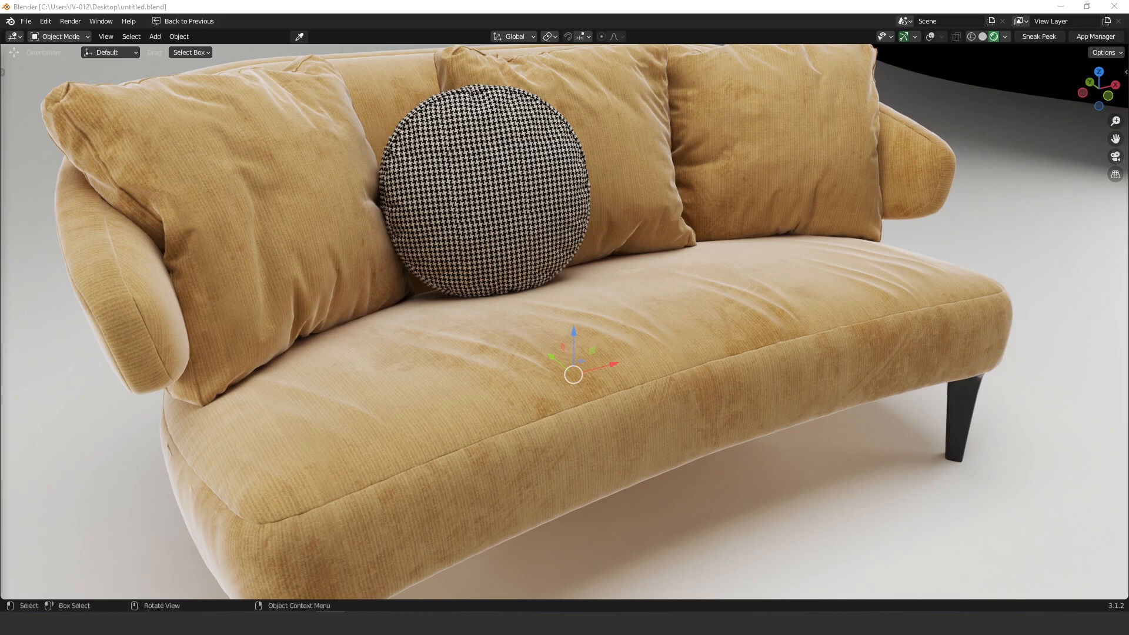
{"action": "mouse_move", "coordinate": [636, 332]}
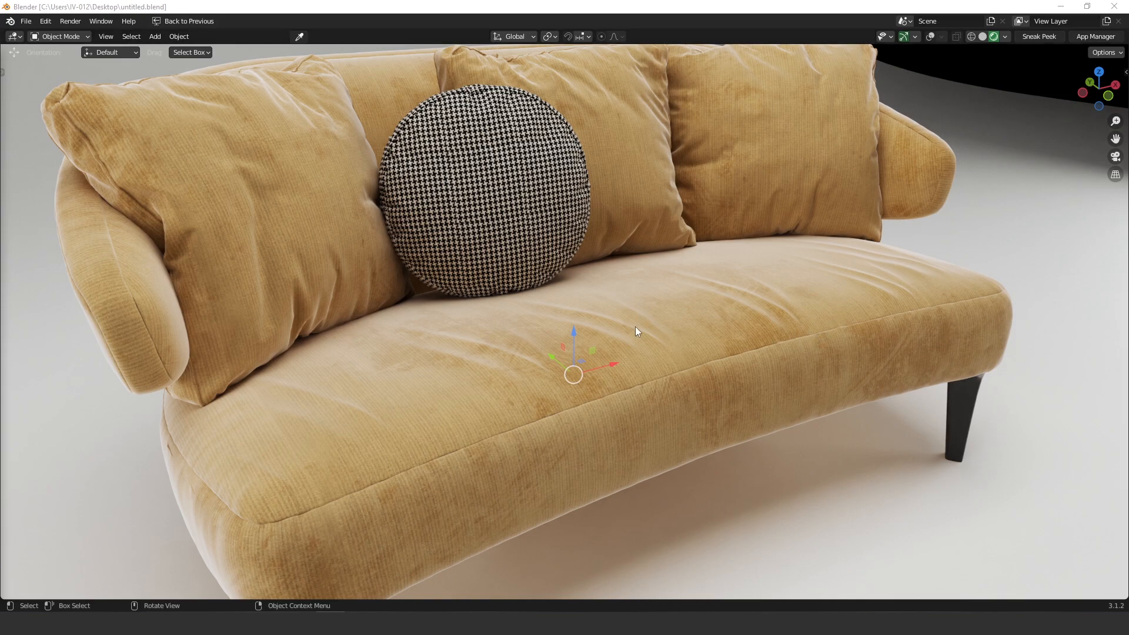
{"action": "mouse_move", "coordinate": [632, 334]}
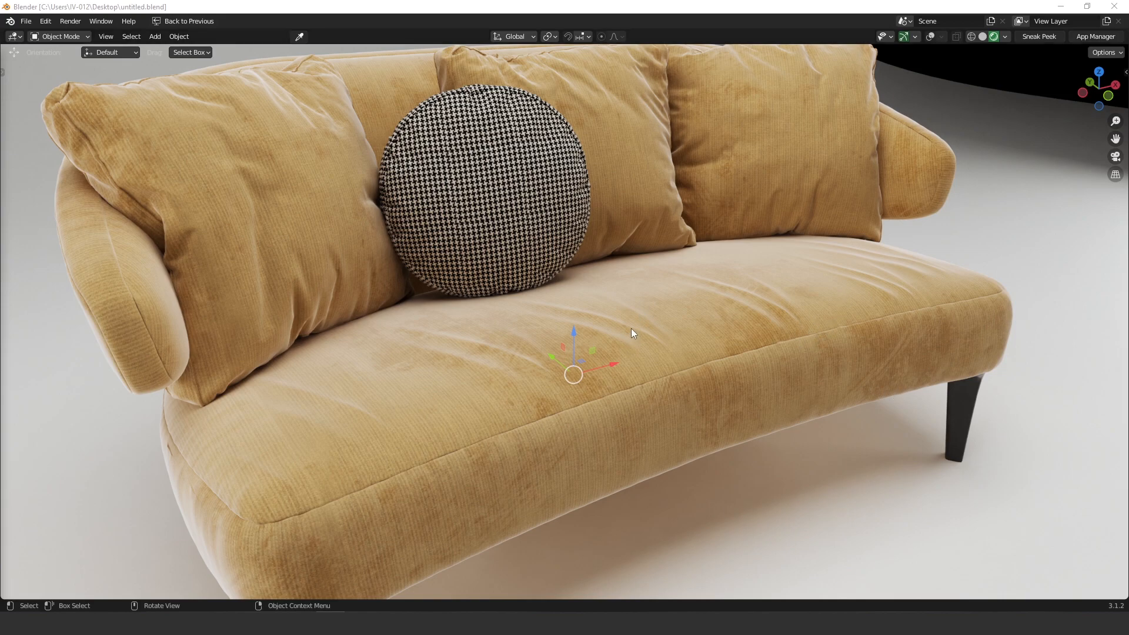
{"action": "mouse_move", "coordinate": [630, 331]}
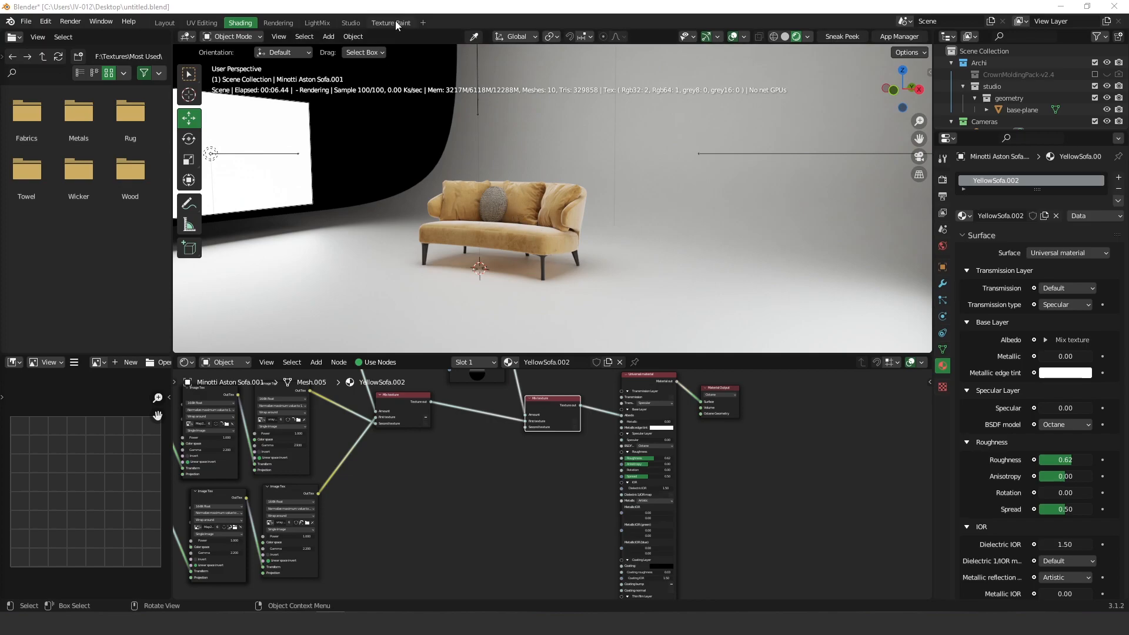
- In Texture Paint, add a new blank black 4000×4000 image called 'wrinkles'
{"action": "left_click", "coordinate": [390, 22]}
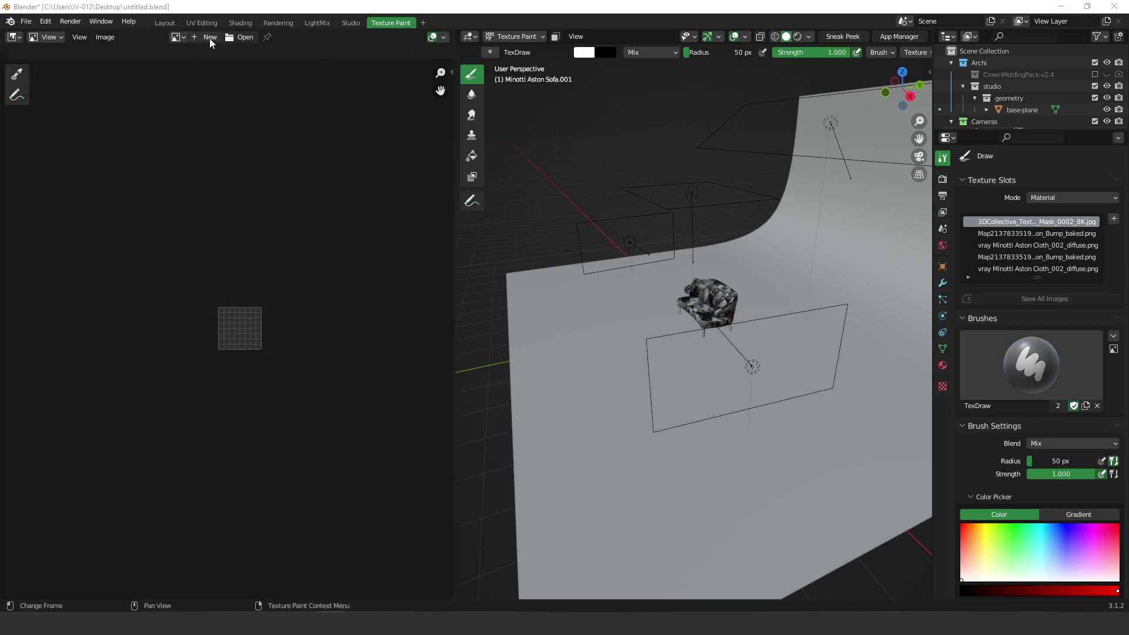
{"action": "left_click", "coordinate": [209, 37]}
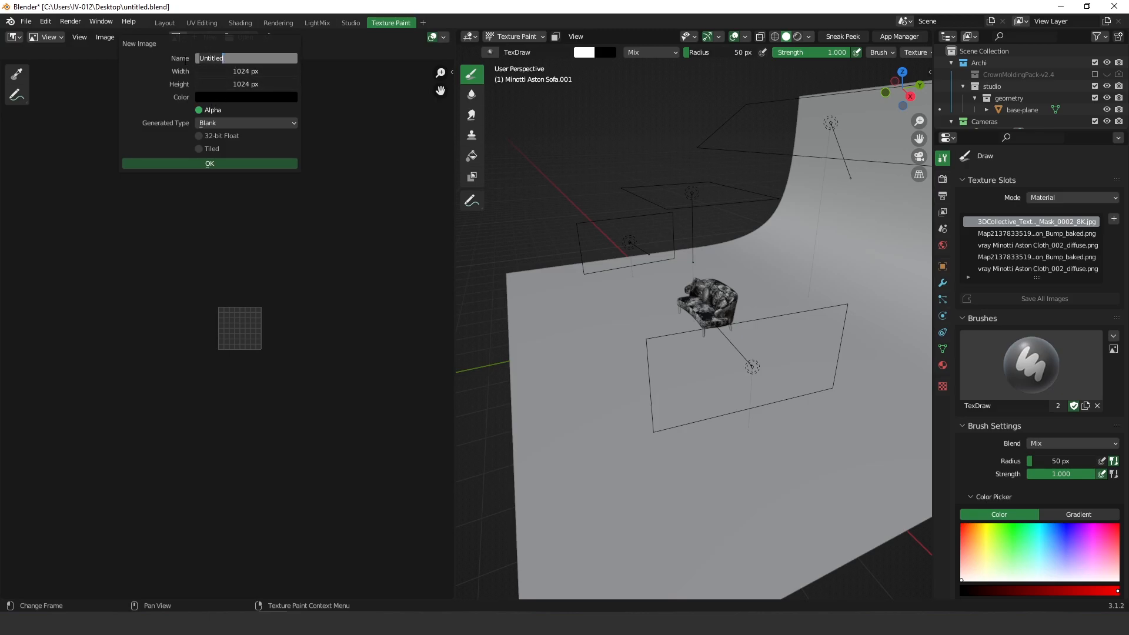
{"action": "type", "text": "wrinkles"}
{"action": "left_click", "coordinate": [247, 71]}
{"action": "type", "text": "1022"}
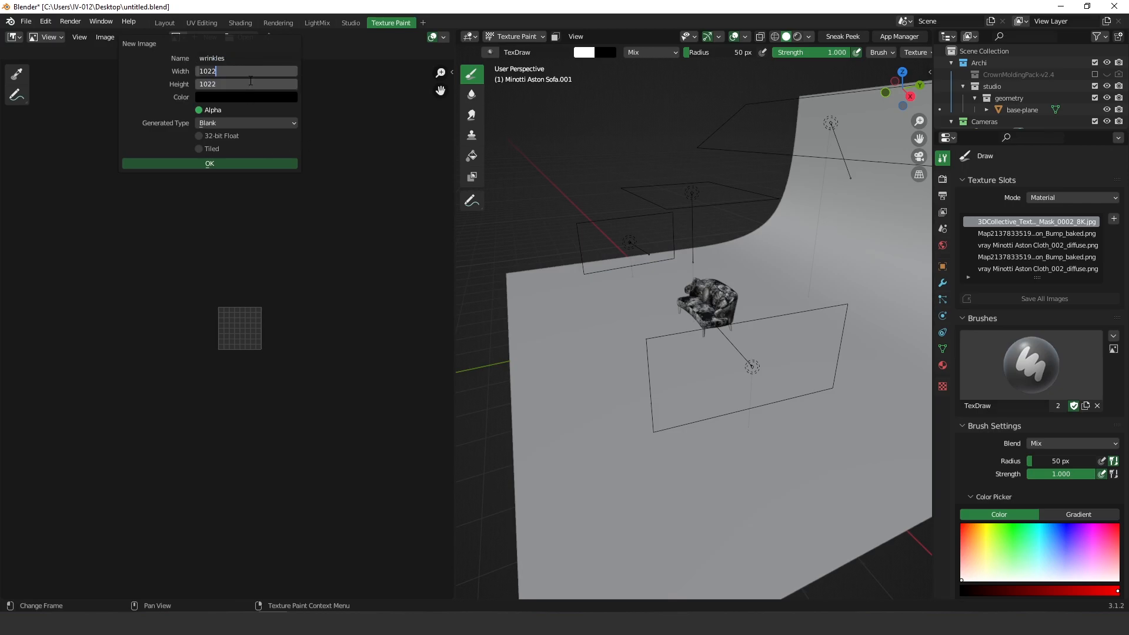
{"action": "type", "text": "4000"}
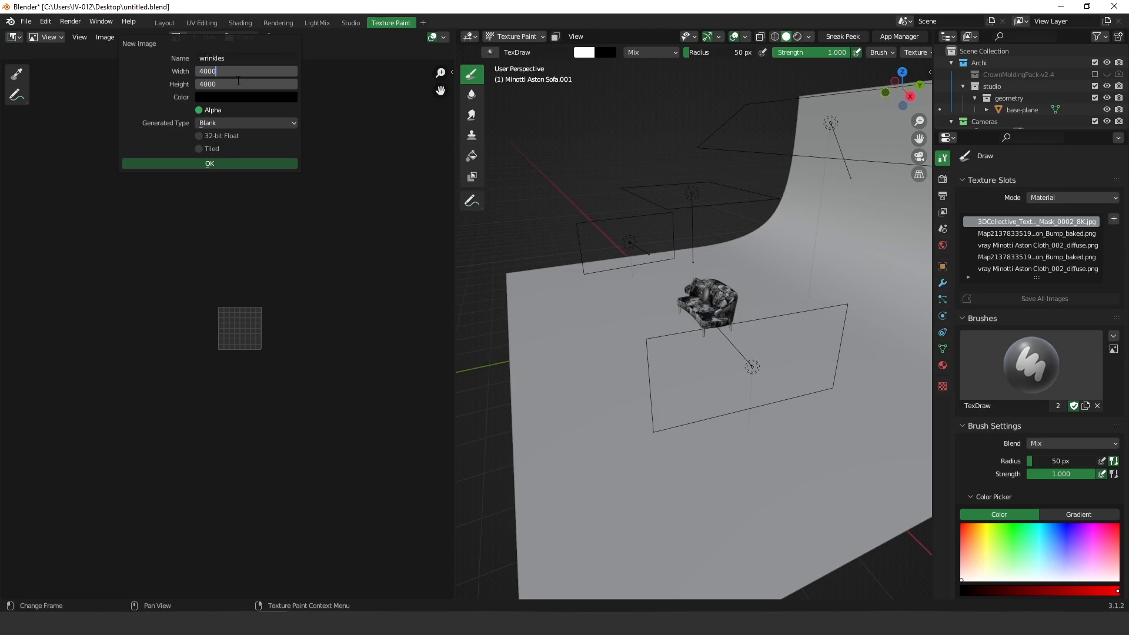
{"action": "left_click", "coordinate": [210, 163]}
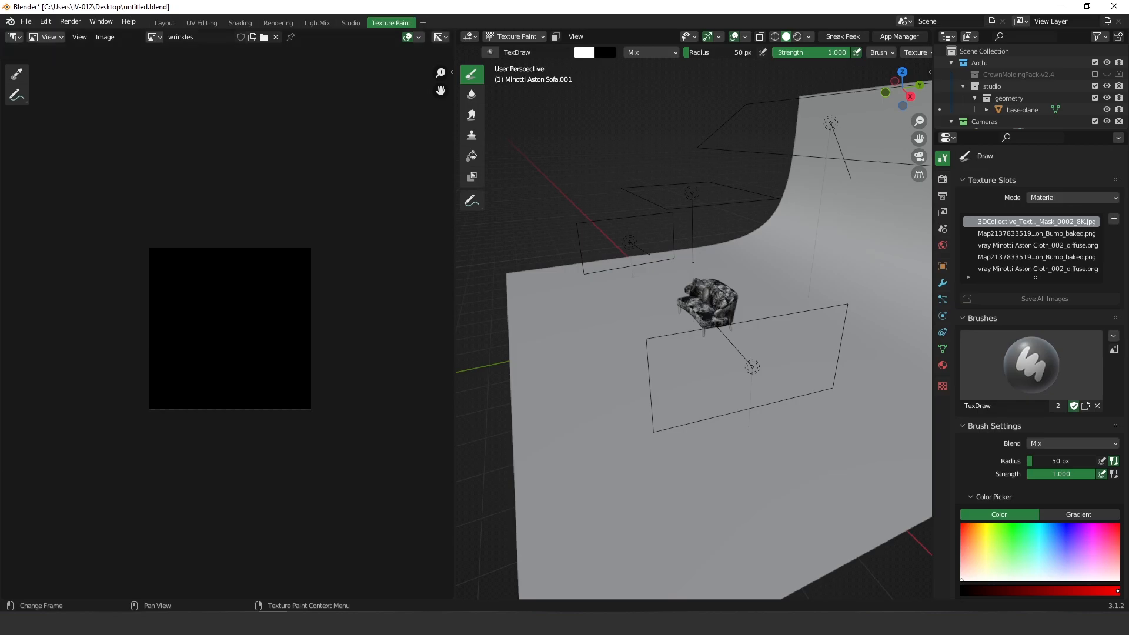
{"action": "mouse_move", "coordinate": [852, 271]}
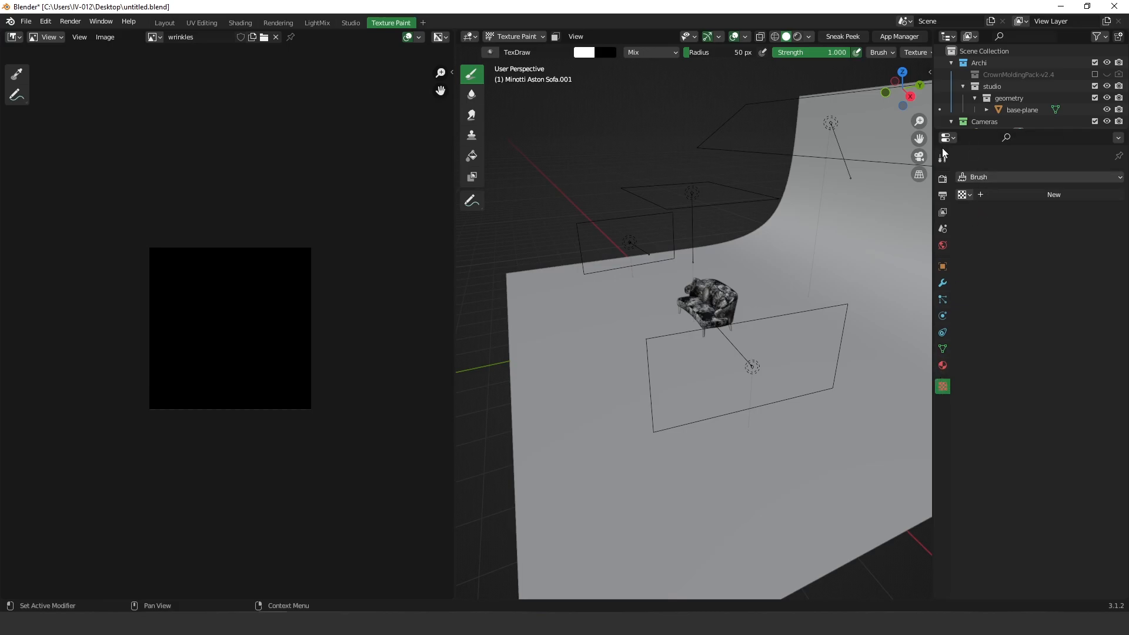
{"action": "mouse_move", "coordinate": [943, 180]}
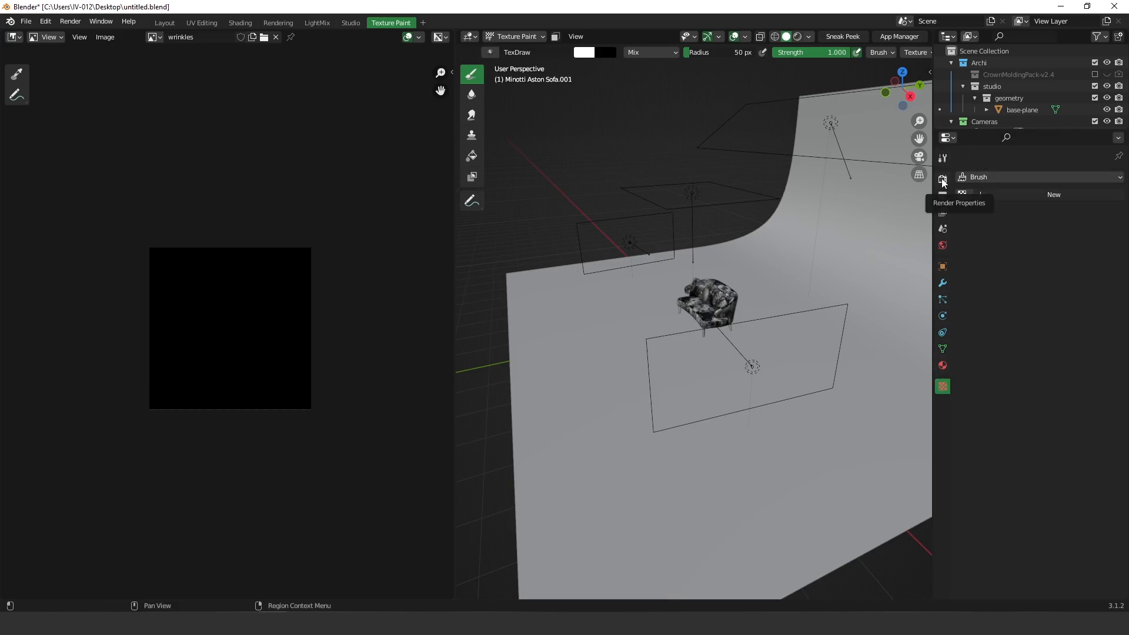
- Switch the render engine away from Octane and give the brush a new Image or Movie texture
{"action": "left_click", "coordinate": [942, 180]}
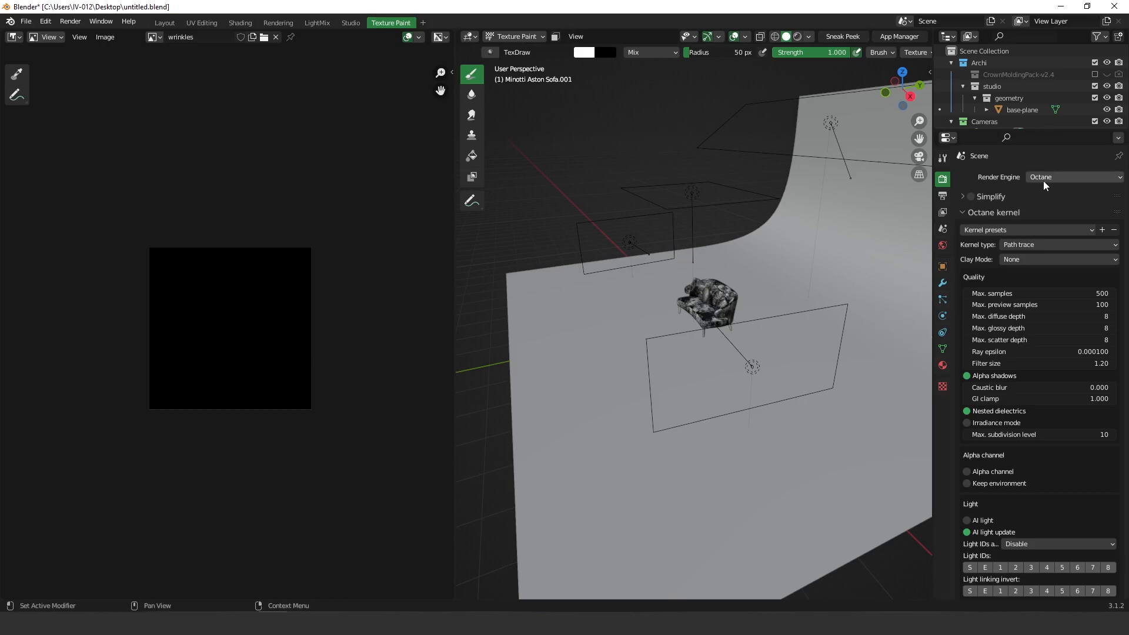
{"action": "left_click", "coordinate": [1075, 176]}
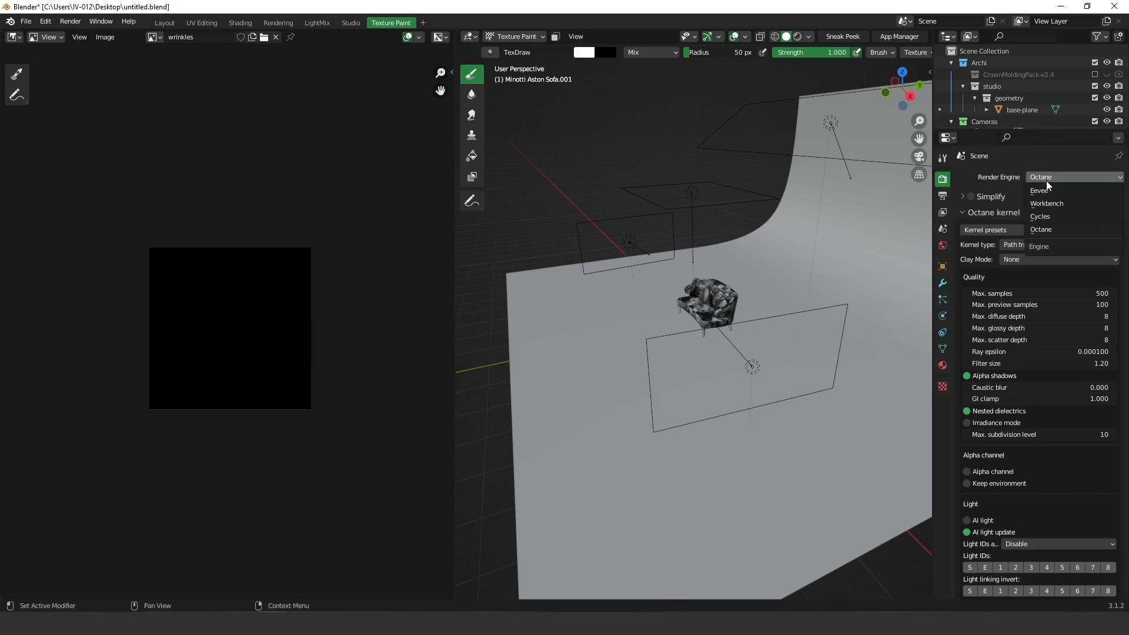
{"action": "left_click", "coordinate": [1040, 190]}
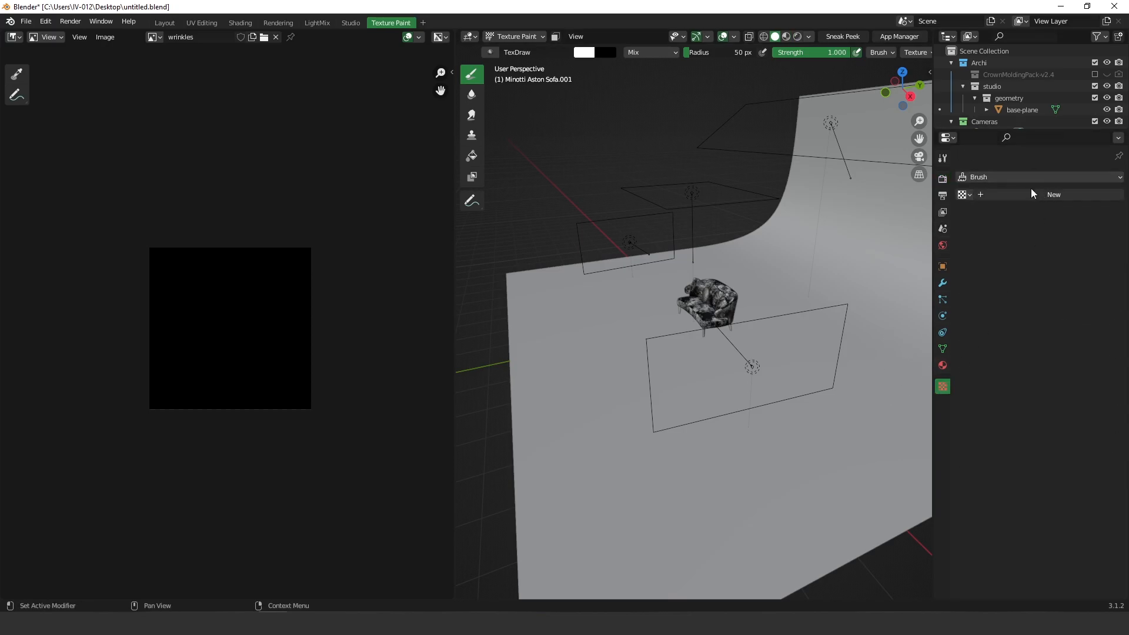
{"action": "left_click", "coordinate": [1054, 194]}
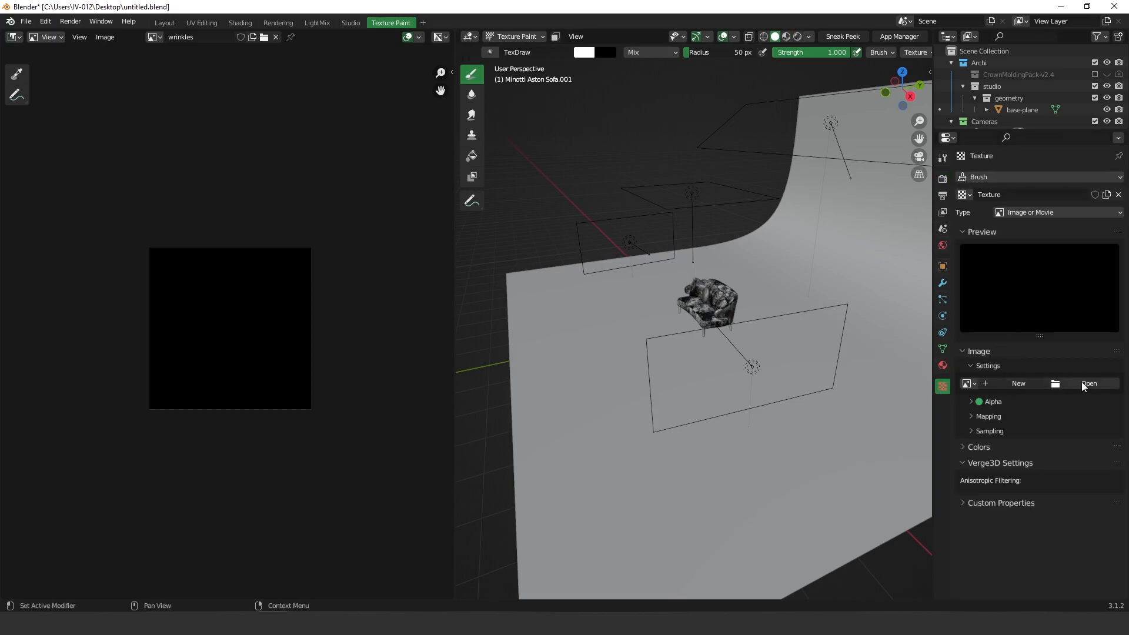
{"action": "left_click", "coordinate": [1090, 383]}
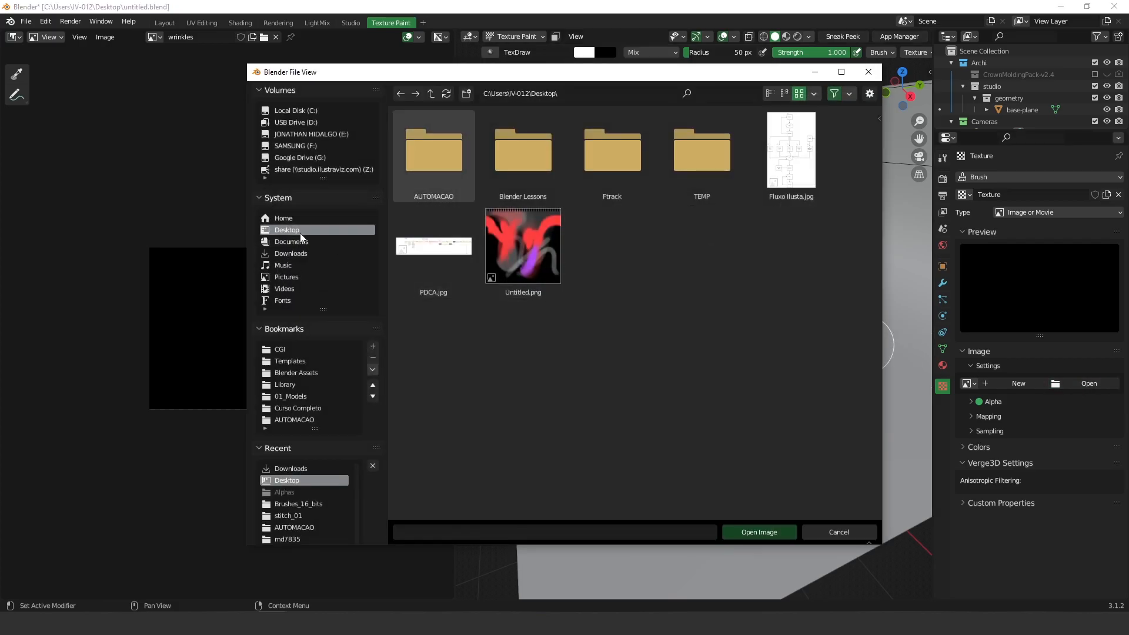
{"action": "left_click", "coordinate": [759, 532]}
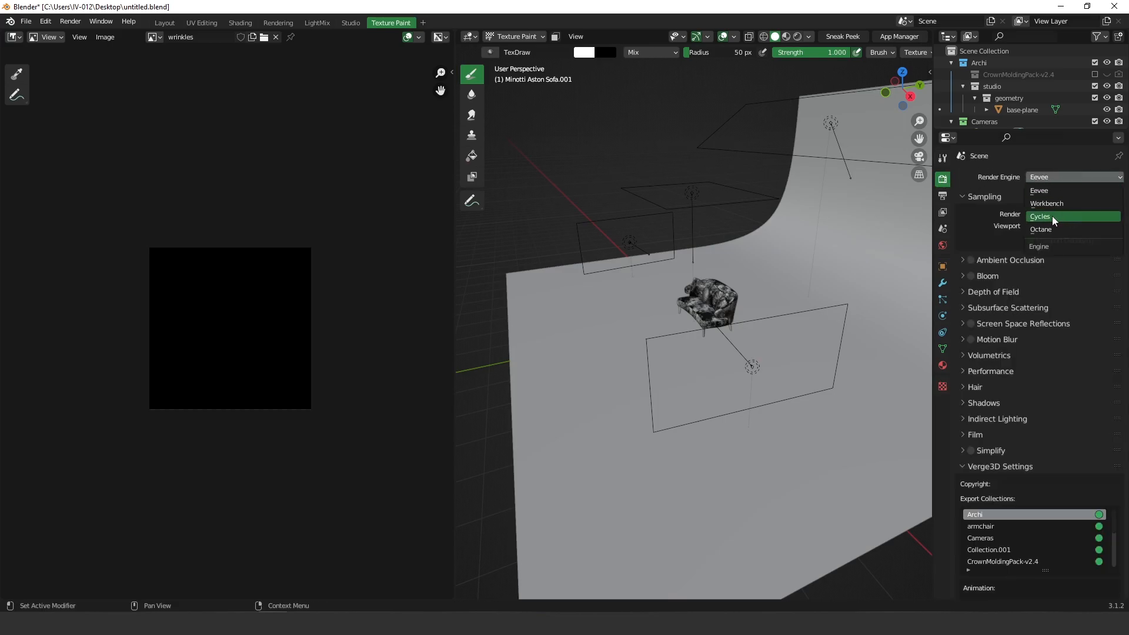
{"action": "left_click", "coordinate": [1040, 229]}
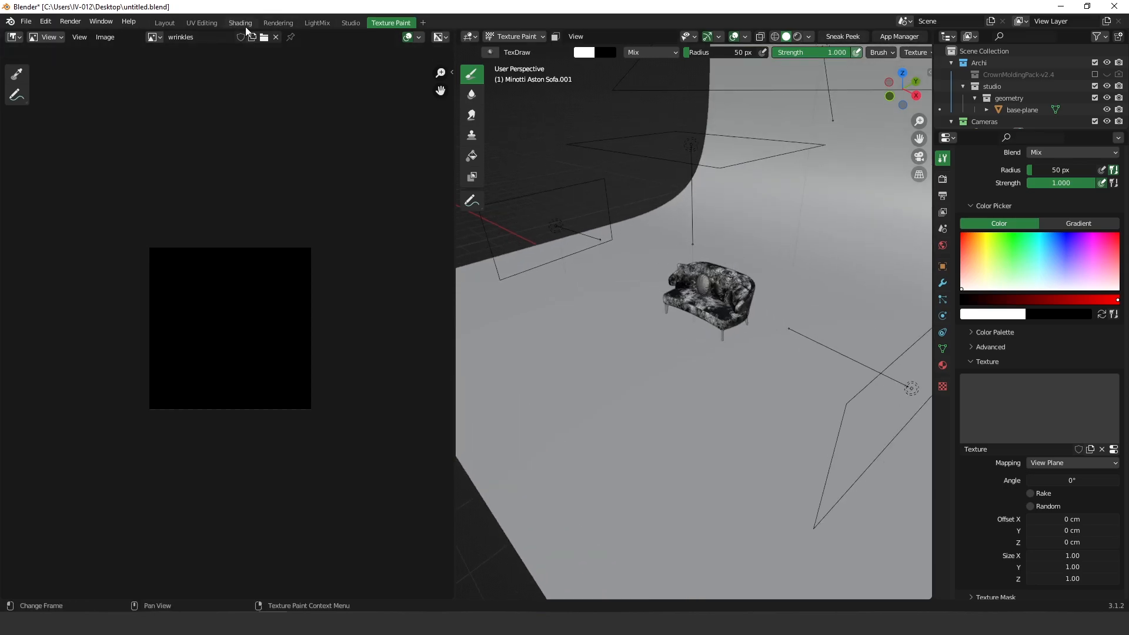
- In Shading, add an Image Tex node feeding a new Texture displacement node
{"action": "left_click", "coordinate": [240, 22]}
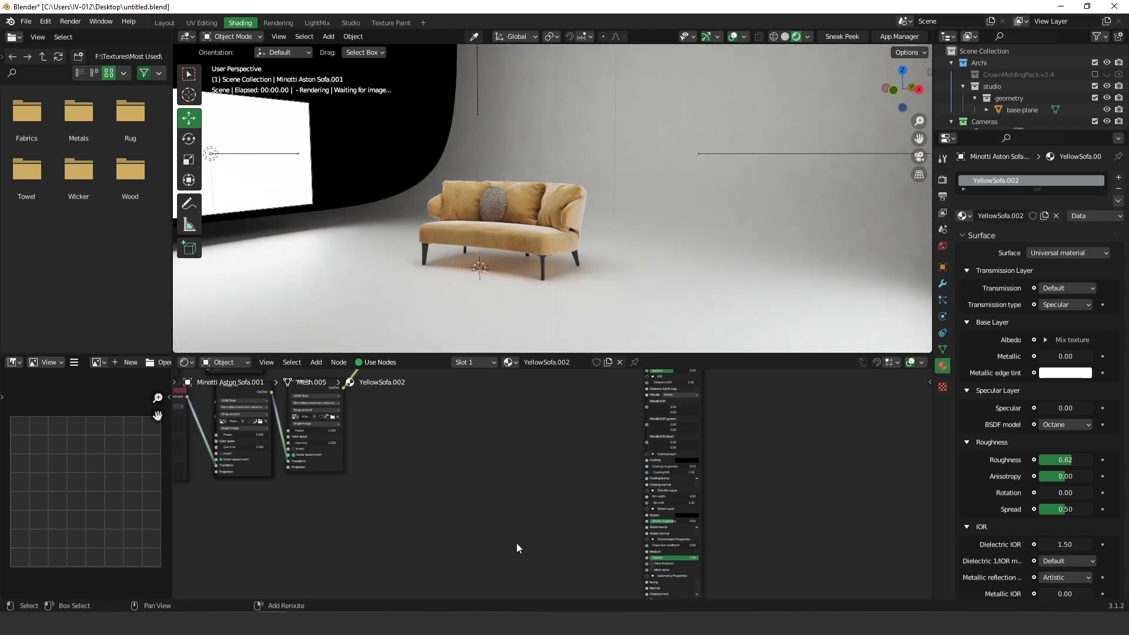
{"action": "type", "text": "image"}
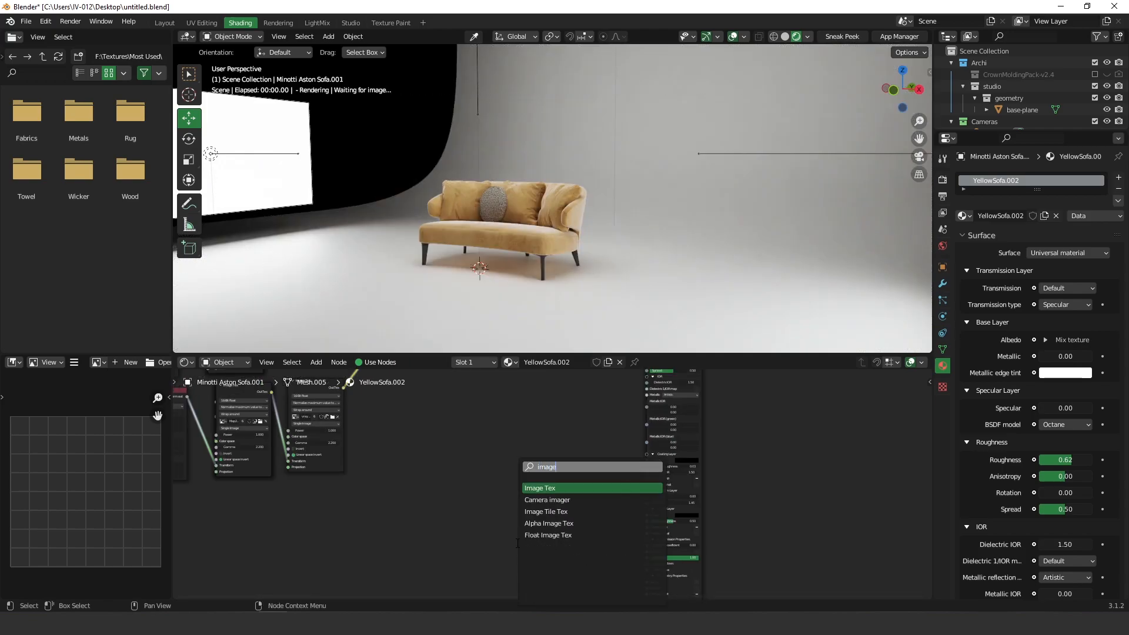
{"action": "left_click", "coordinate": [539, 488]}
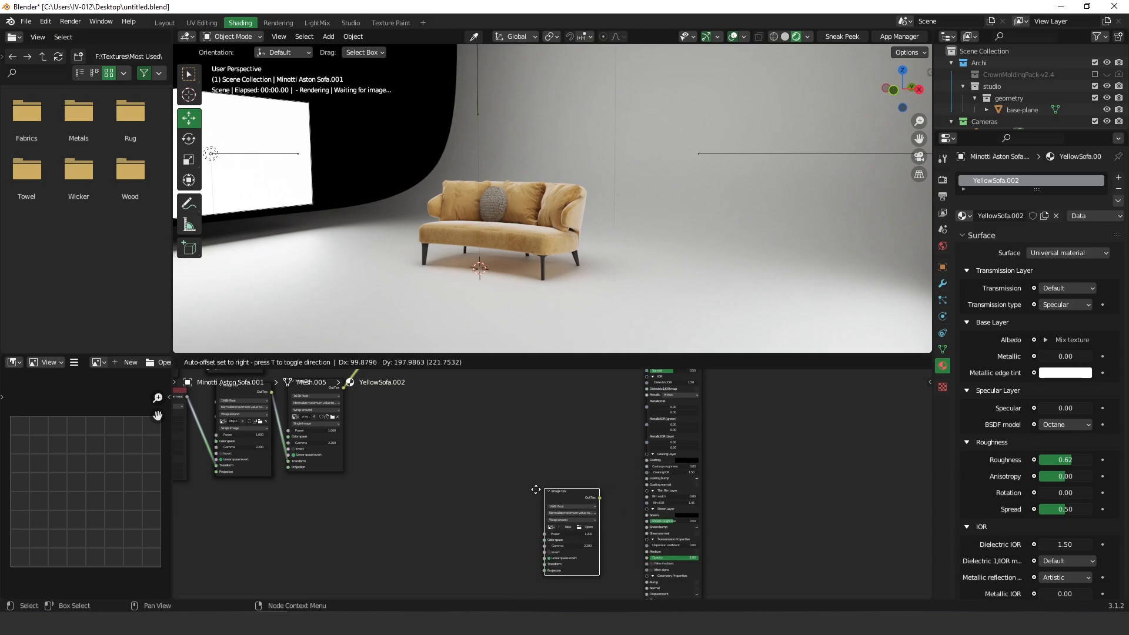
{"action": "type", "text": "displ"}
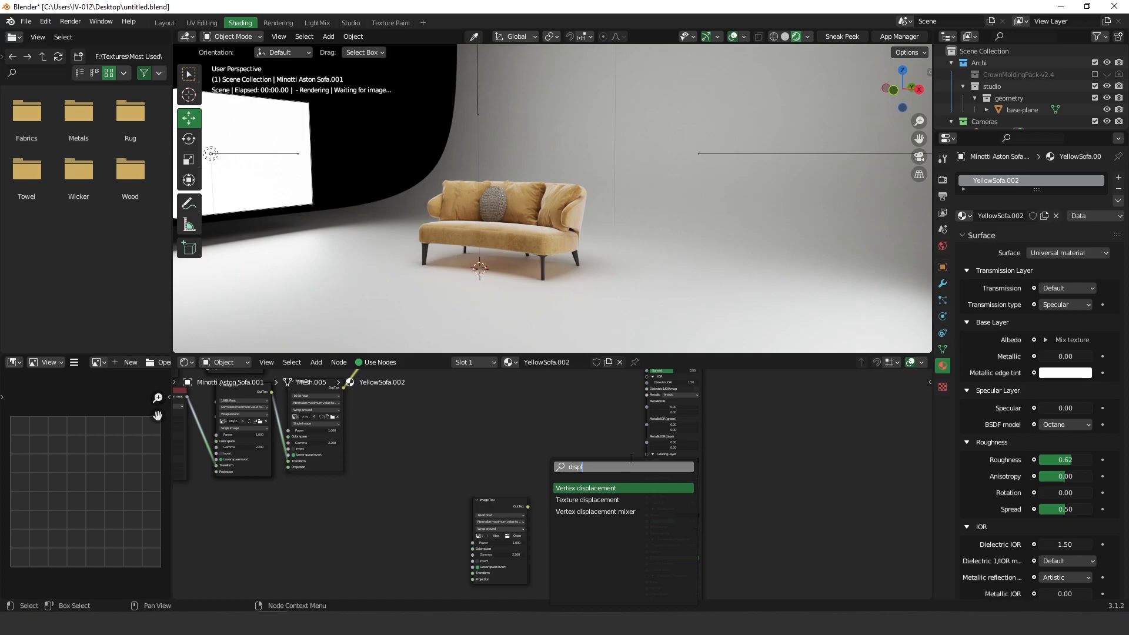
{"action": "left_click", "coordinate": [587, 499]}
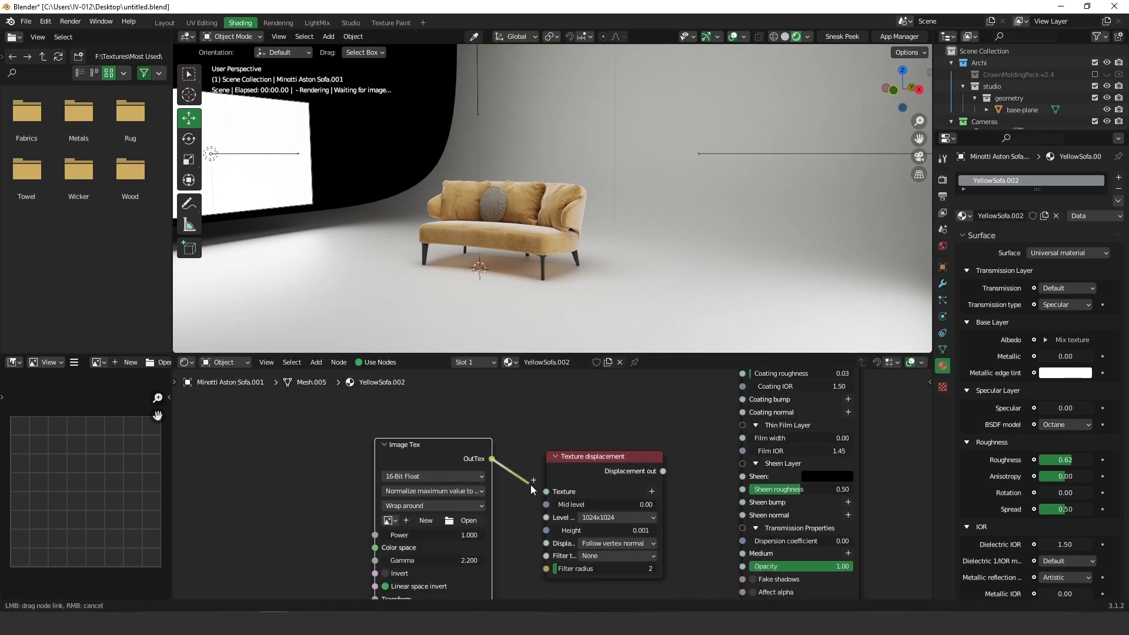
{"action": "left_click_drag", "start_coordinate": [661, 471], "coordinate": [727, 561]}
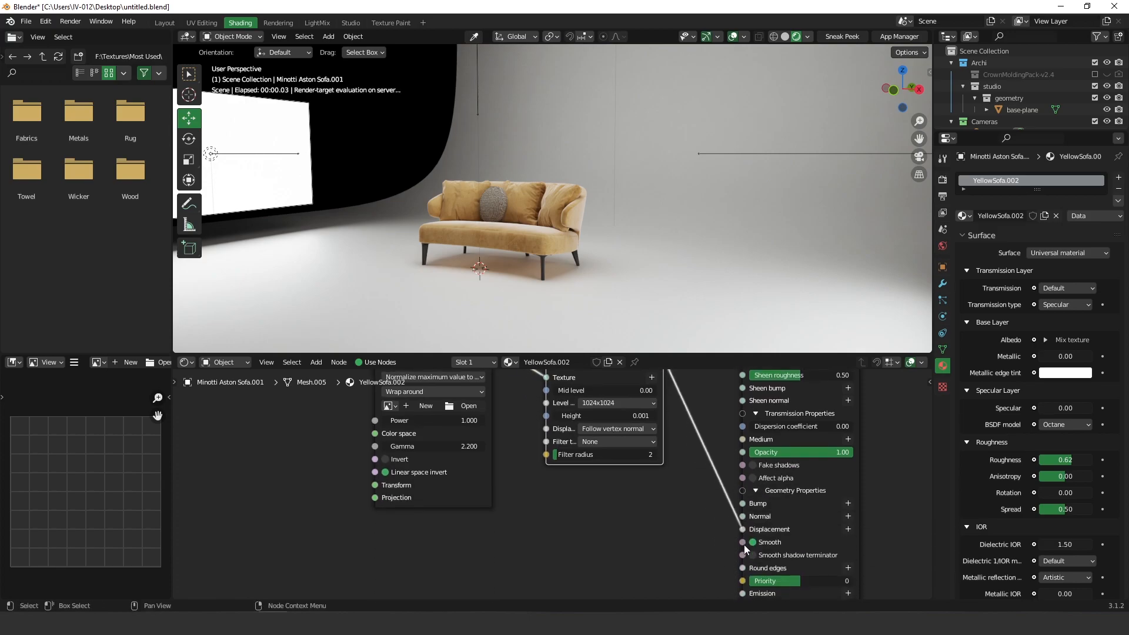
- Set the displacement node to 4096×4096 resolution and height 1.361
{"action": "left_click", "coordinate": [626, 498]}
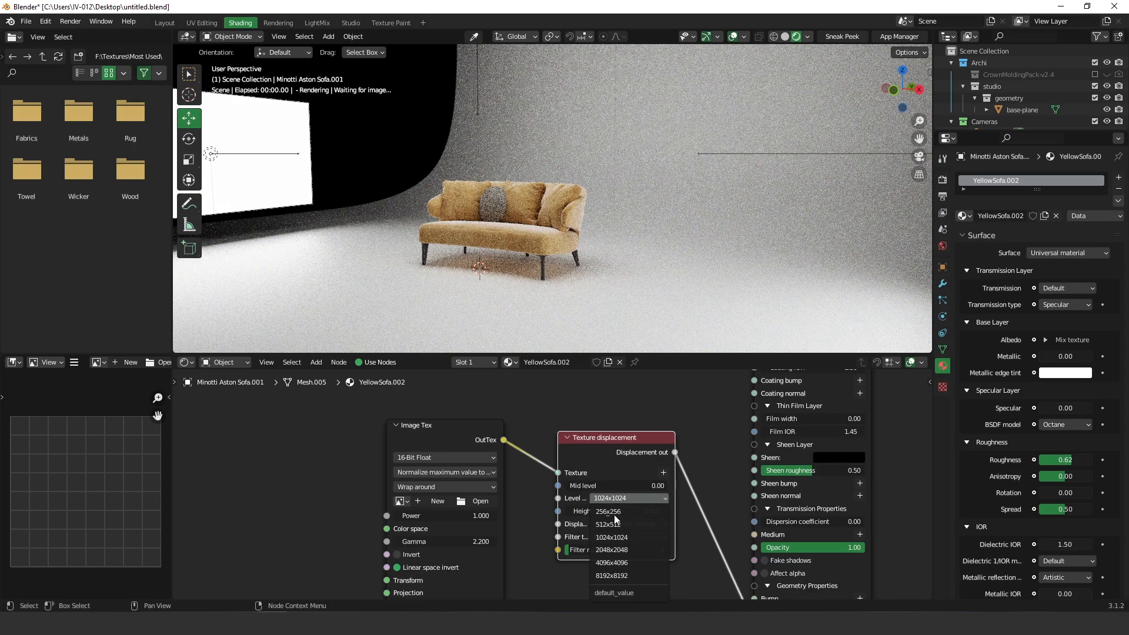
{"action": "left_click", "coordinate": [611, 562]}
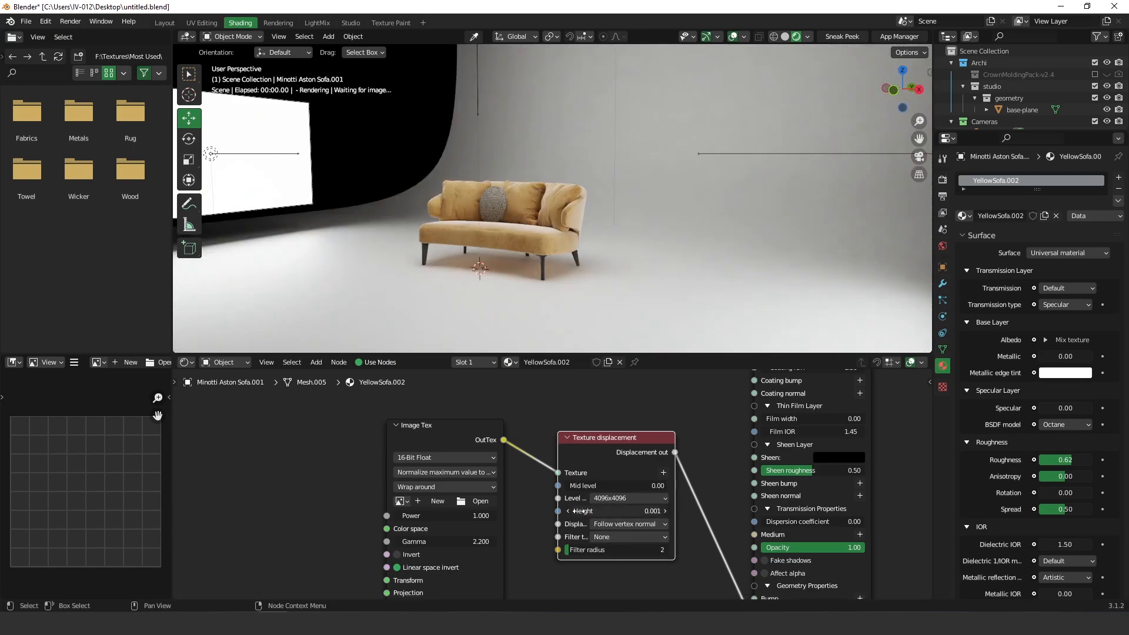
{"action": "left_click_drag", "start_coordinate": [584, 511], "coordinate": [661, 511]}
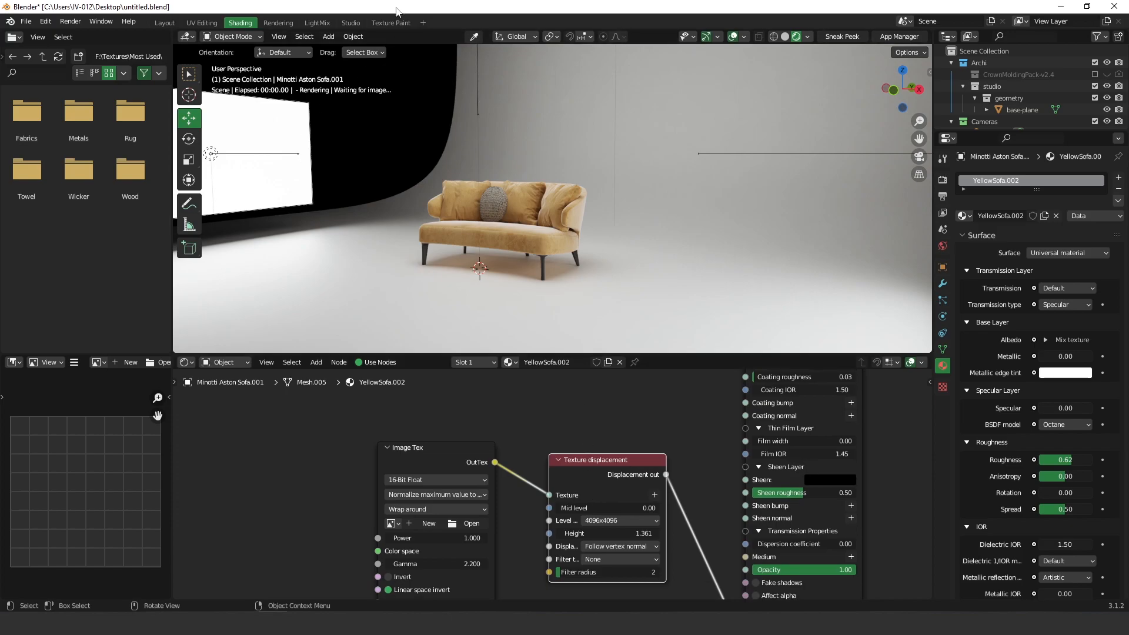
{"action": "left_click", "coordinate": [391, 22]}
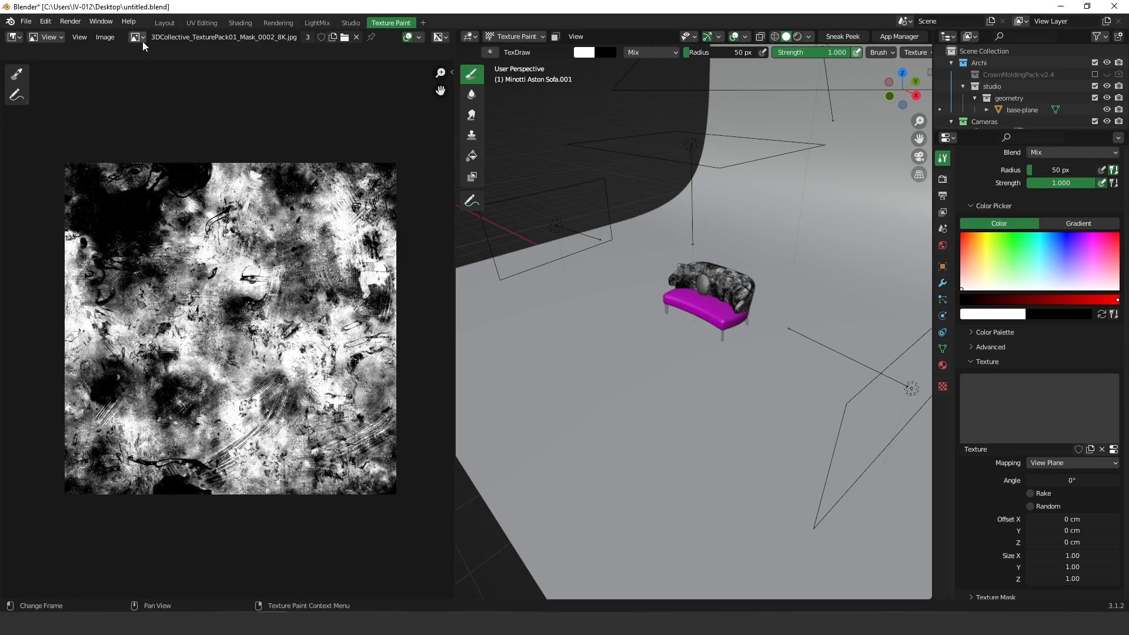
- Pick the 'wrinkles' image for painting and assign it to the displacement Image Tex node
{"action": "left_click", "coordinate": [136, 37]}
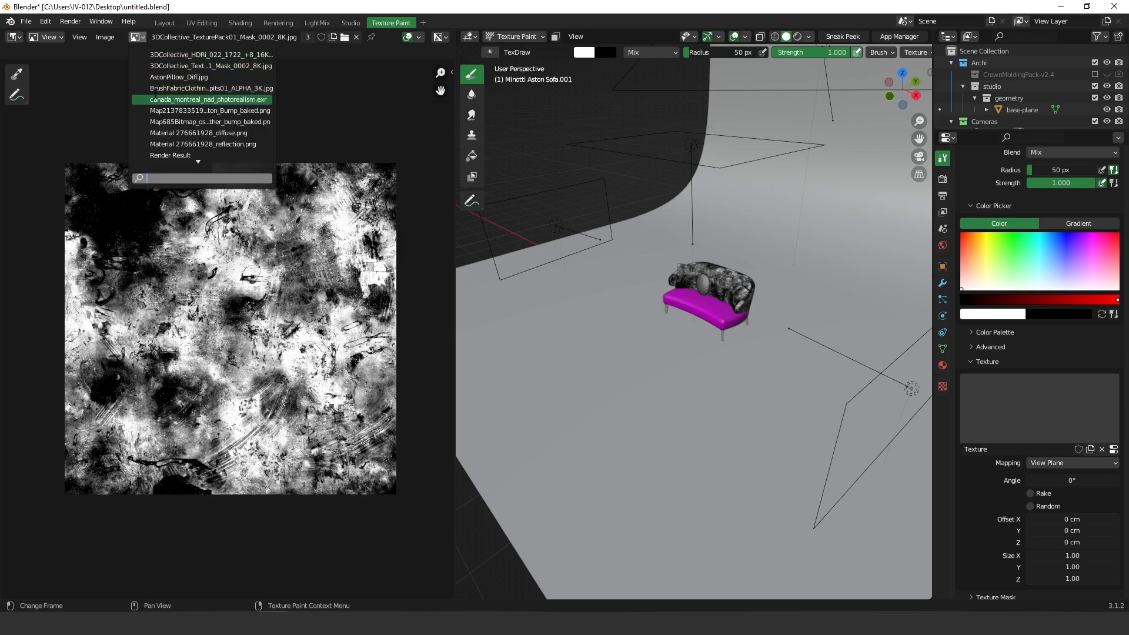
{"action": "type", "text": "wrin"}
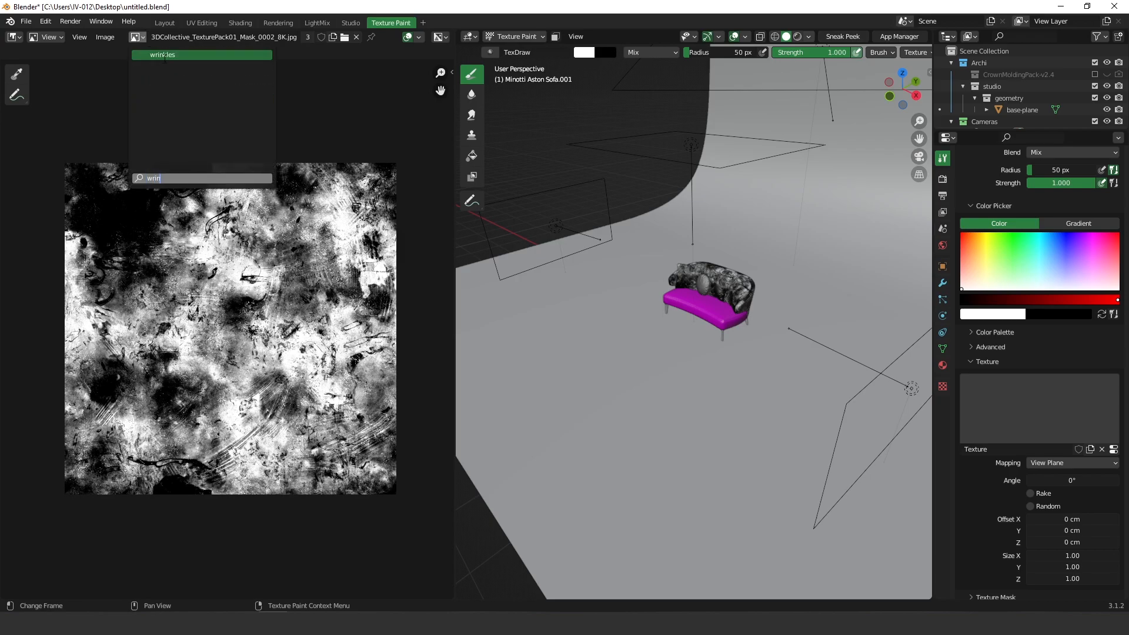
{"action": "left_click", "coordinate": [164, 54]}
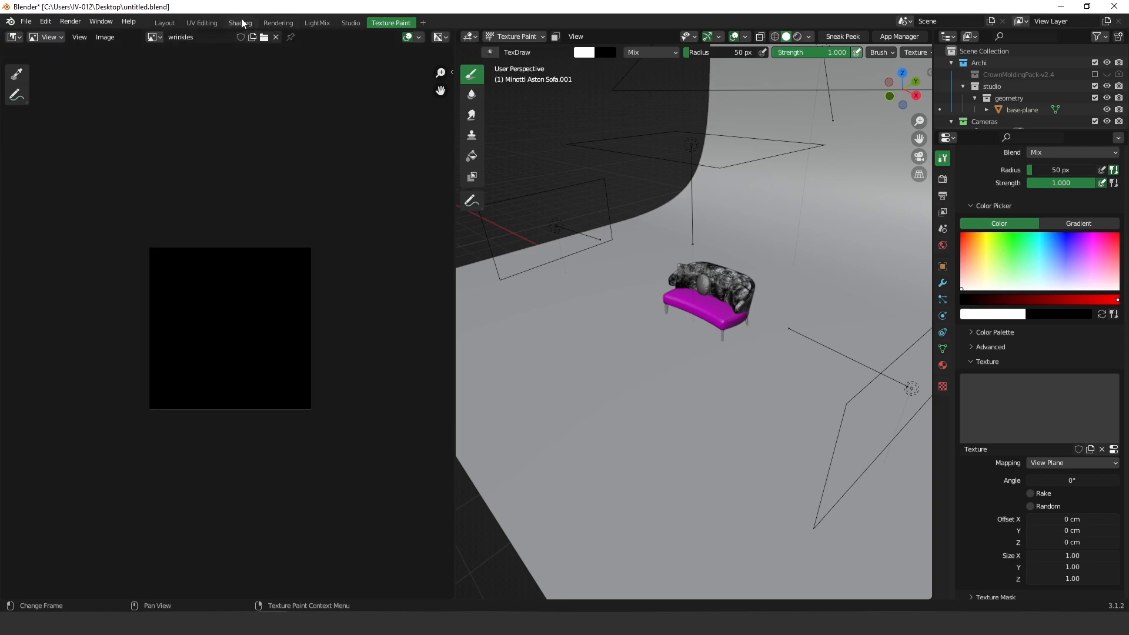
{"action": "left_click", "coordinate": [240, 23]}
{"action": "type", "text": "wri"}
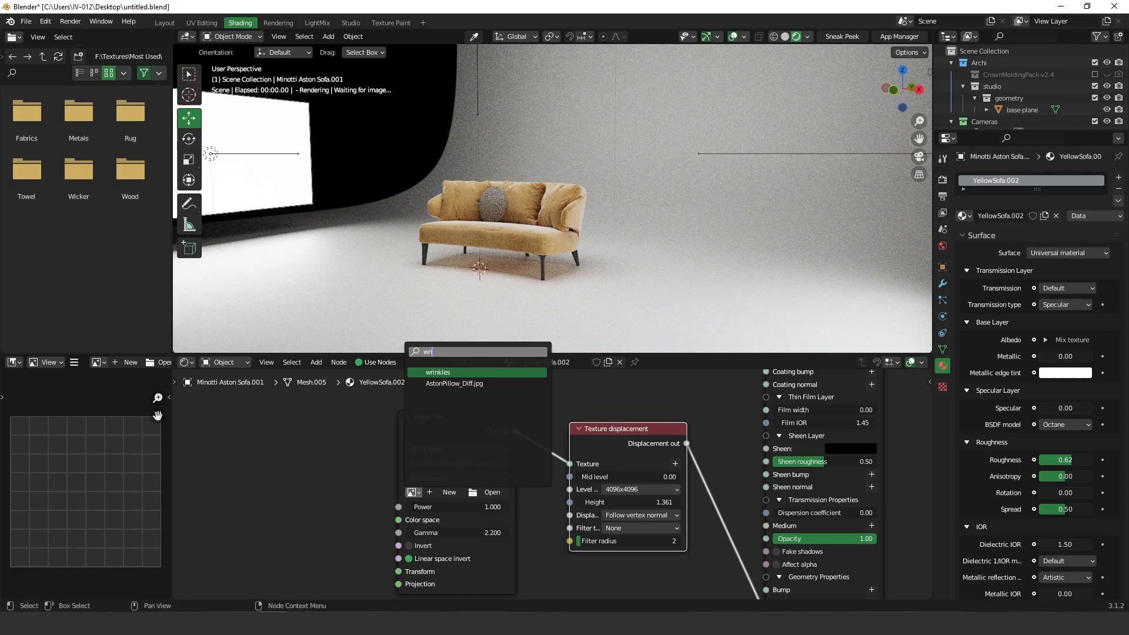
{"action": "left_click", "coordinate": [438, 372]}
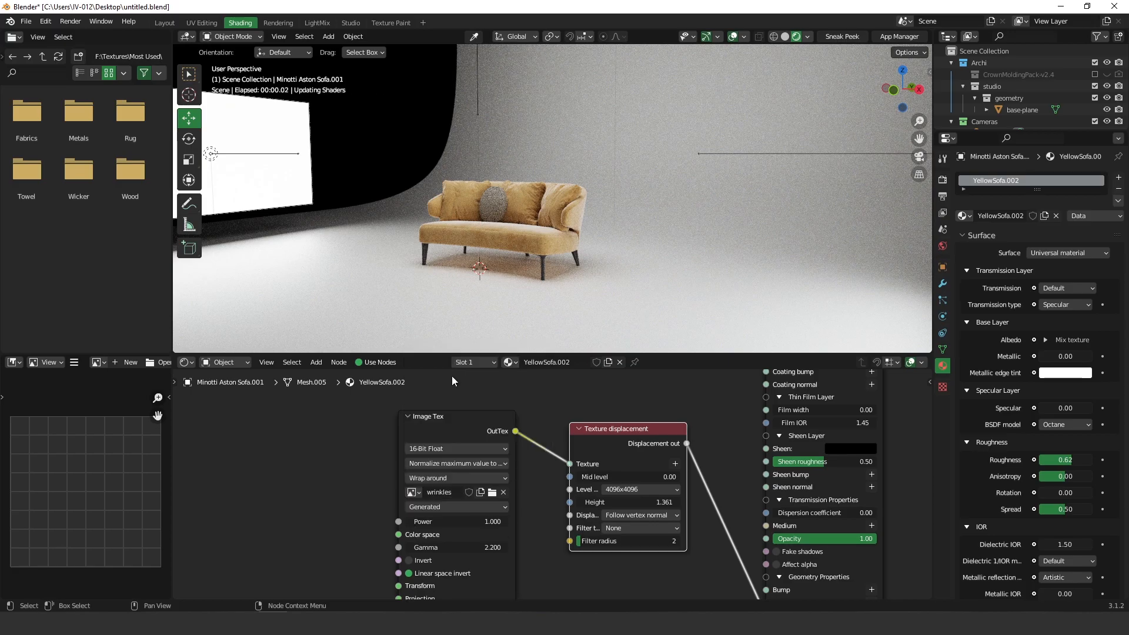
{"action": "left_click", "coordinate": [391, 23]}
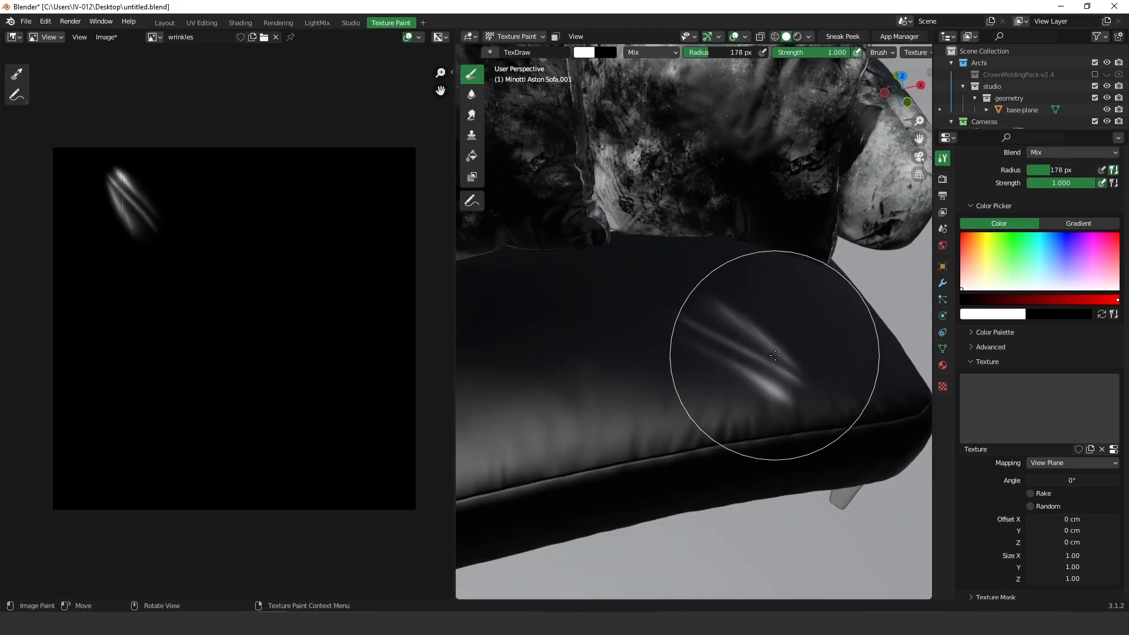
- Stroke and stamp three wrinkle marks onto the seat cushion with the texture brush
{"action": "left_click_drag", "start_coordinate": [775, 356], "coordinate": [735, 335]}
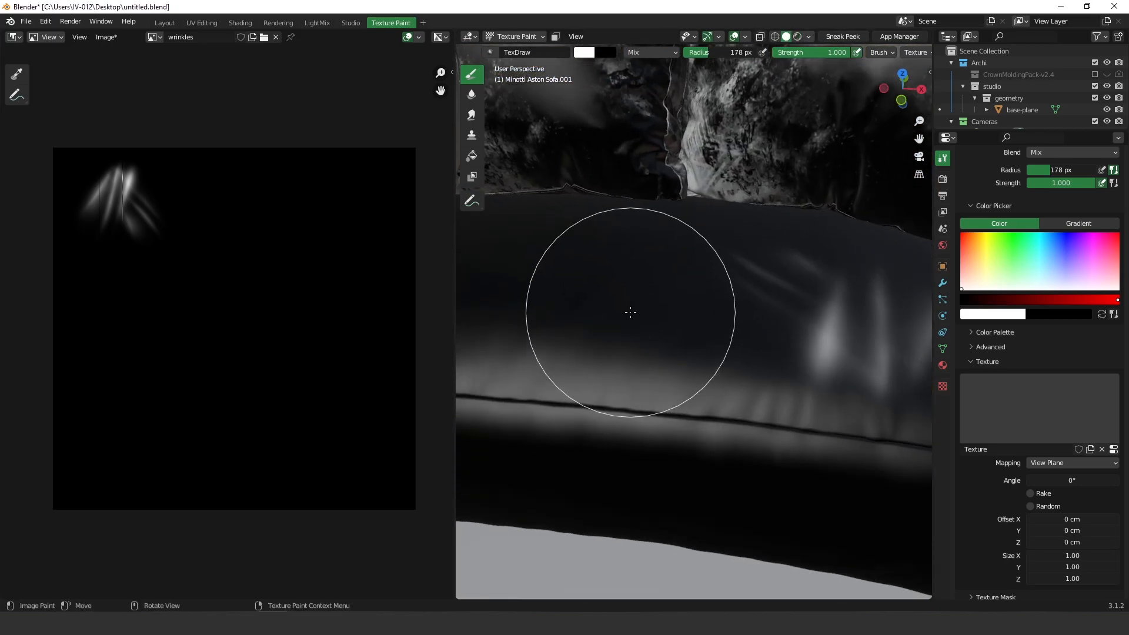
{"action": "left_click_drag", "start_coordinate": [630, 312], "coordinate": [602, 335]}
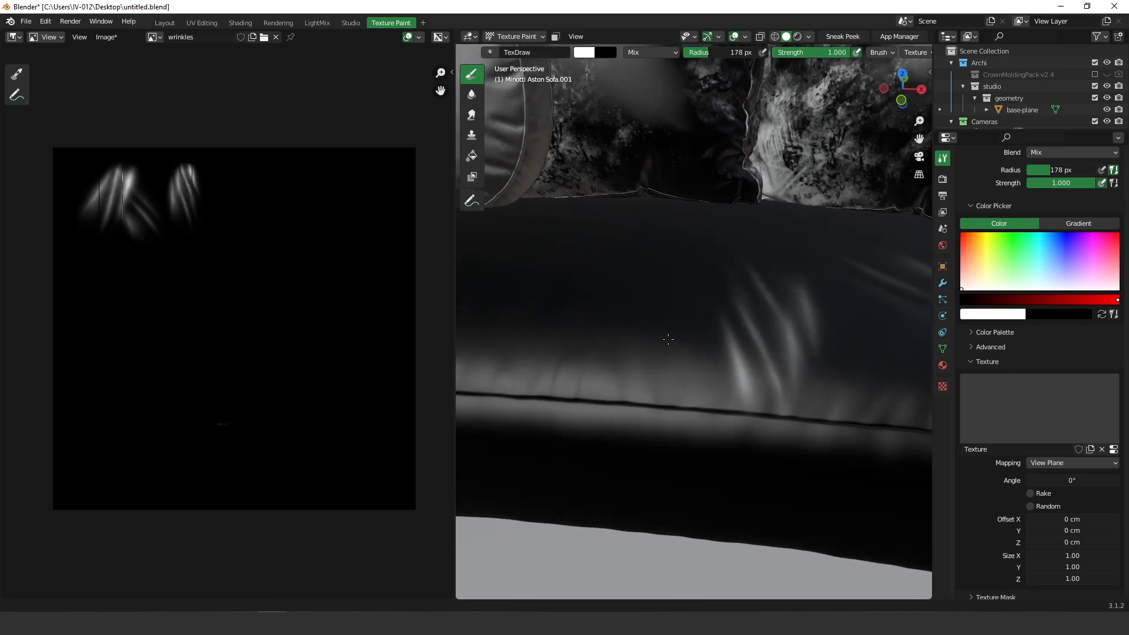
{"action": "left_click", "coordinate": [596, 343]}
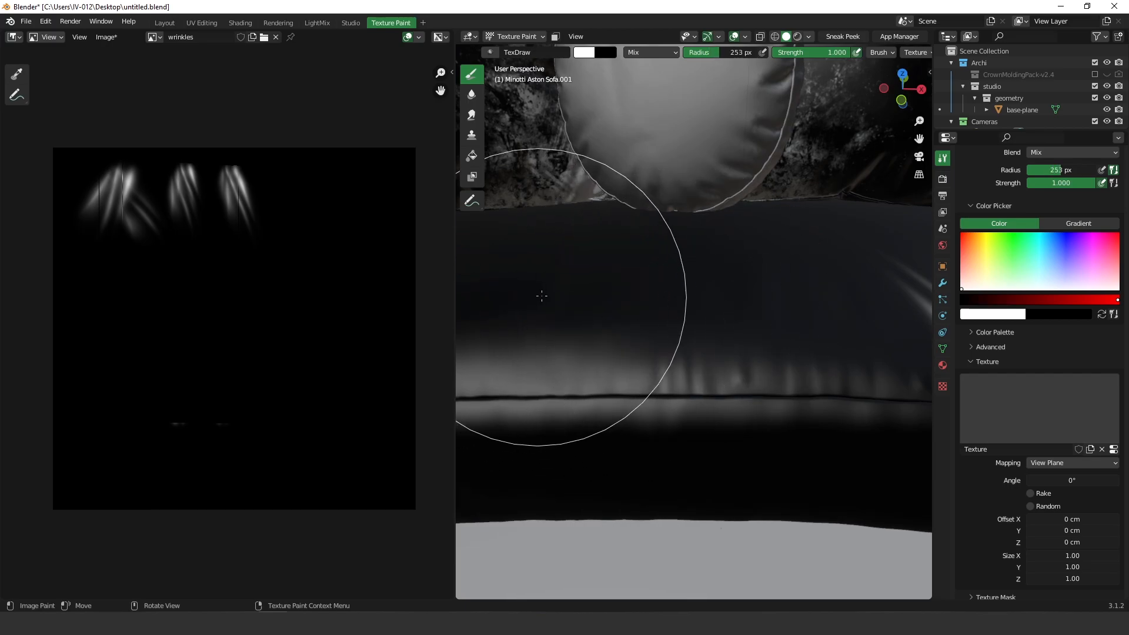
- Paint two more wrinkle clusters, including a reinforced one on the cushion's front
{"action": "left_click_drag", "start_coordinate": [542, 295], "coordinate": [621, 403]}
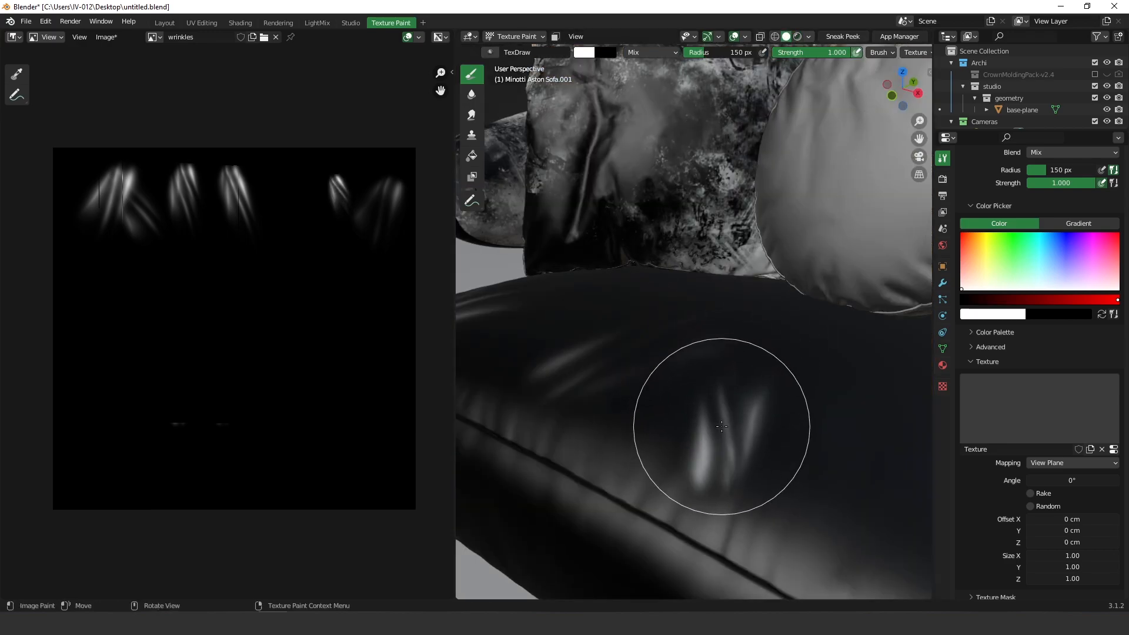
{"action": "left_click_drag", "start_coordinate": [722, 426], "coordinate": [718, 381]}
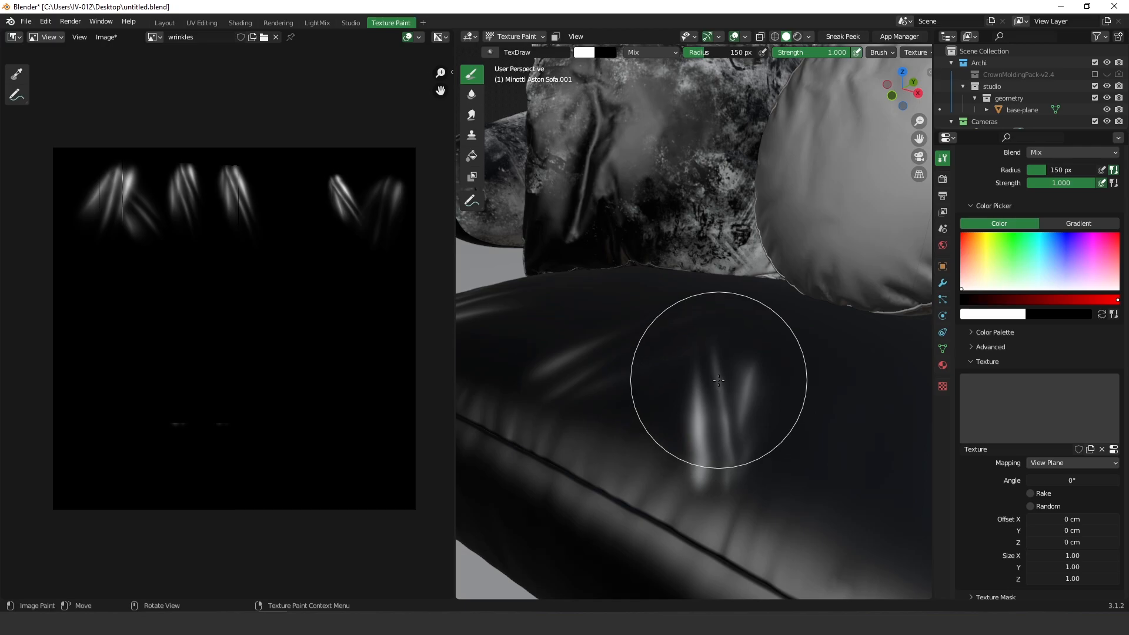
{"action": "left_click_drag", "start_coordinate": [718, 382], "coordinate": [723, 391]}
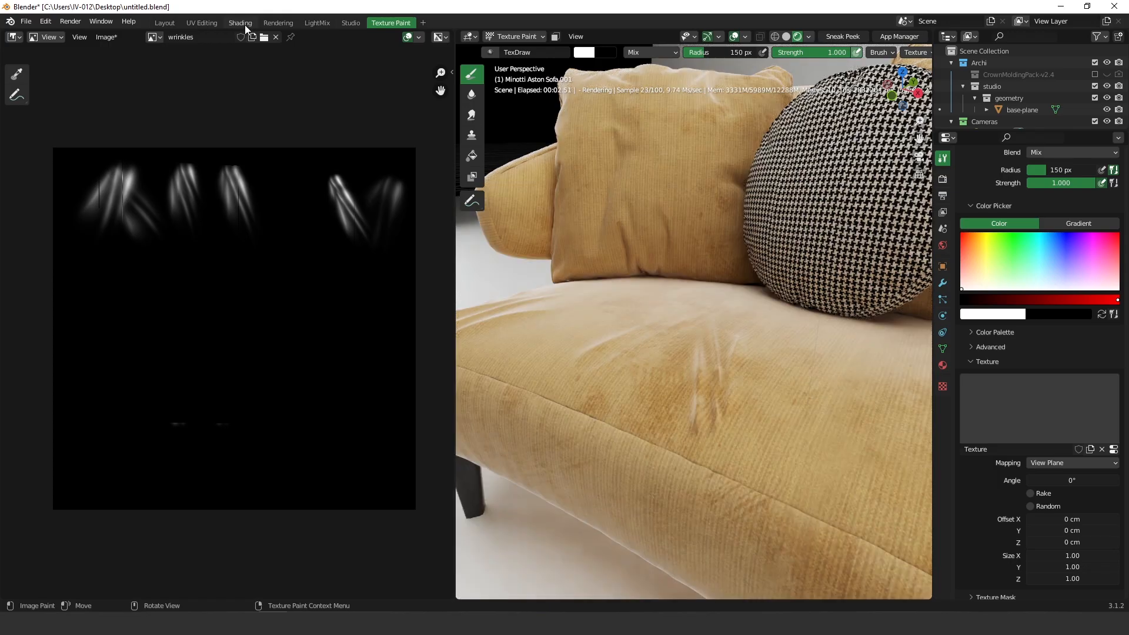
- Drop the Texture displacement Height sharply, then fine-tune it to 0.176
{"action": "left_click", "coordinate": [240, 23]}
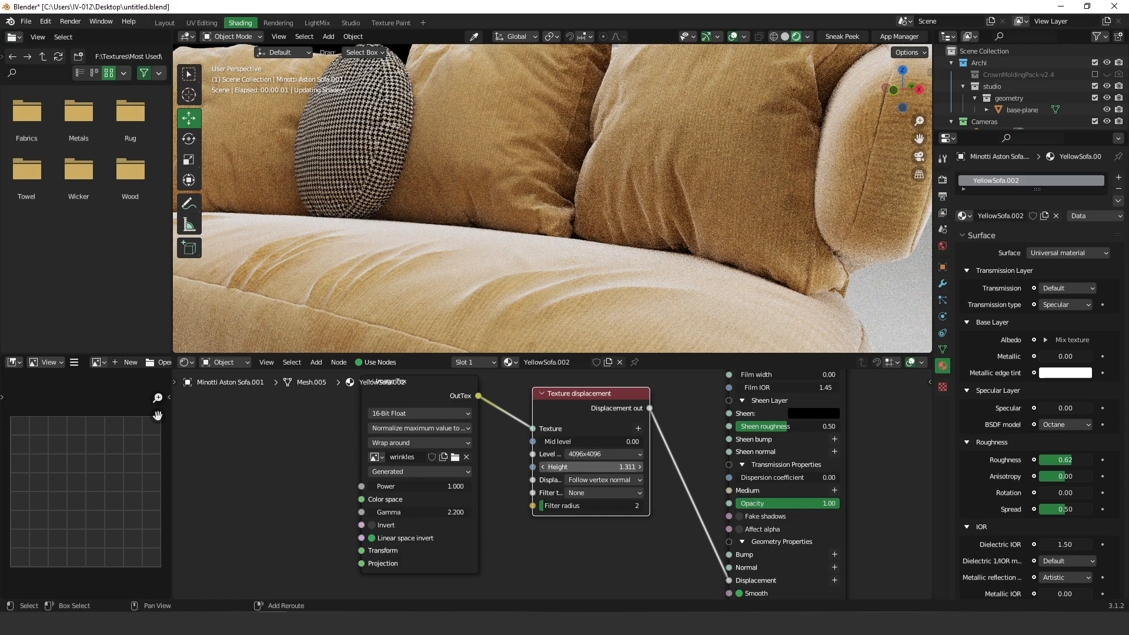
{"action": "left_click_drag", "start_coordinate": [591, 467], "coordinate": [572, 466]}
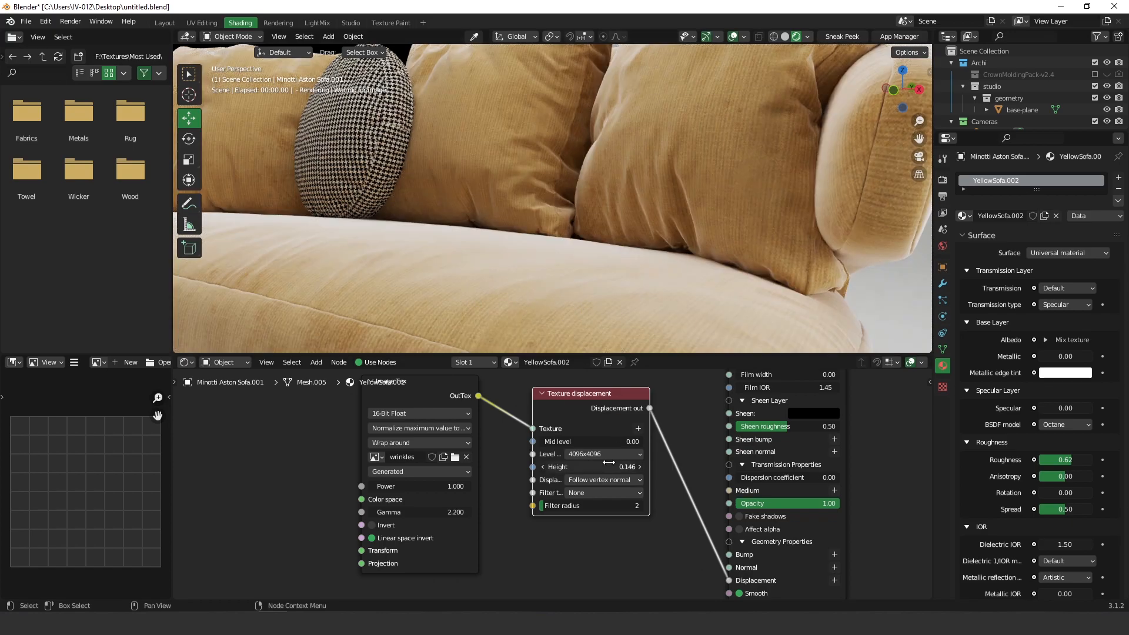
{"action": "left_click_drag", "start_coordinate": [585, 467], "coordinate": [640, 467]}
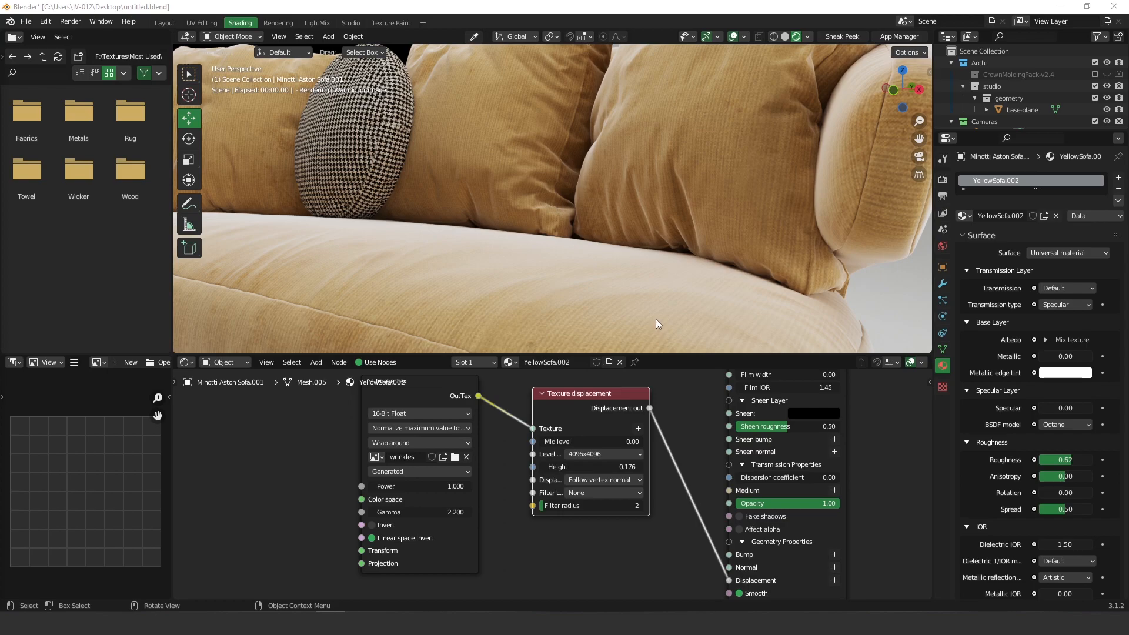
{"action": "mouse_move", "coordinate": [596, 311]}
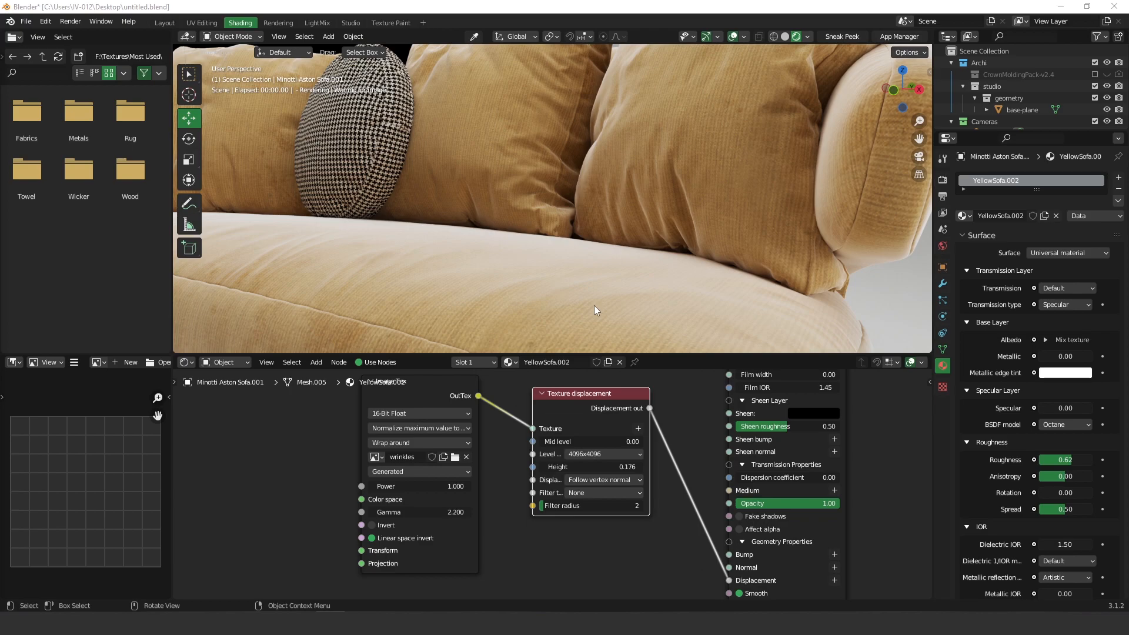
{"action": "mouse_move", "coordinate": [520, 304]}
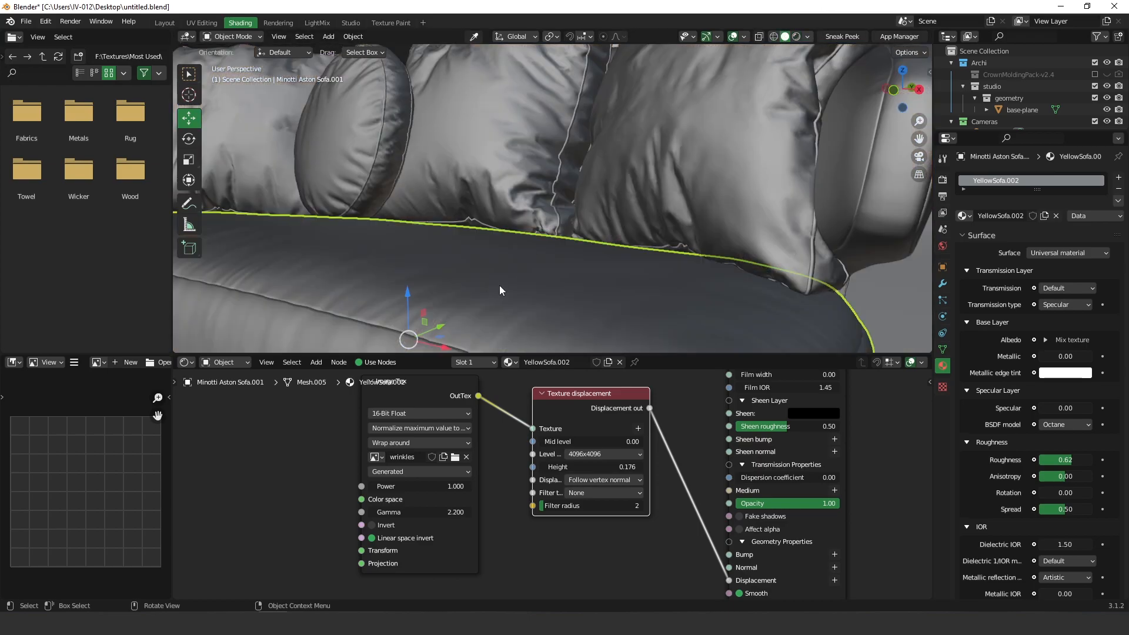
- Toggle the rendered preview in Texture Paint and reduce brush strength to 0.488
{"action": "left_click", "coordinate": [391, 22]}
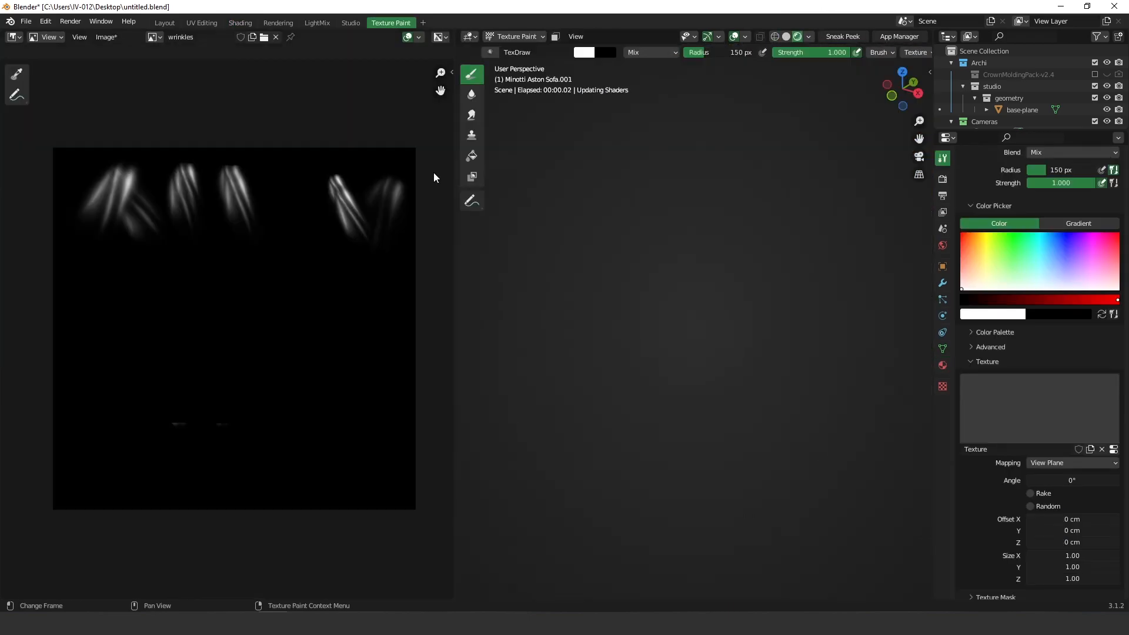
{"action": "left_click", "coordinate": [786, 36]}
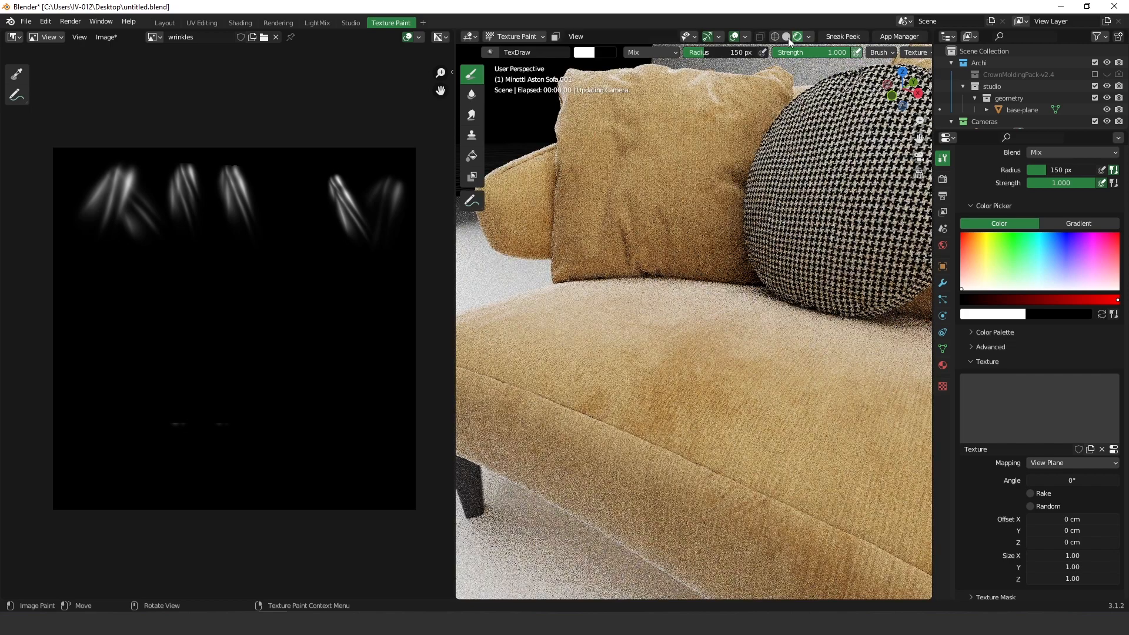
{"action": "left_click", "coordinate": [786, 36]}
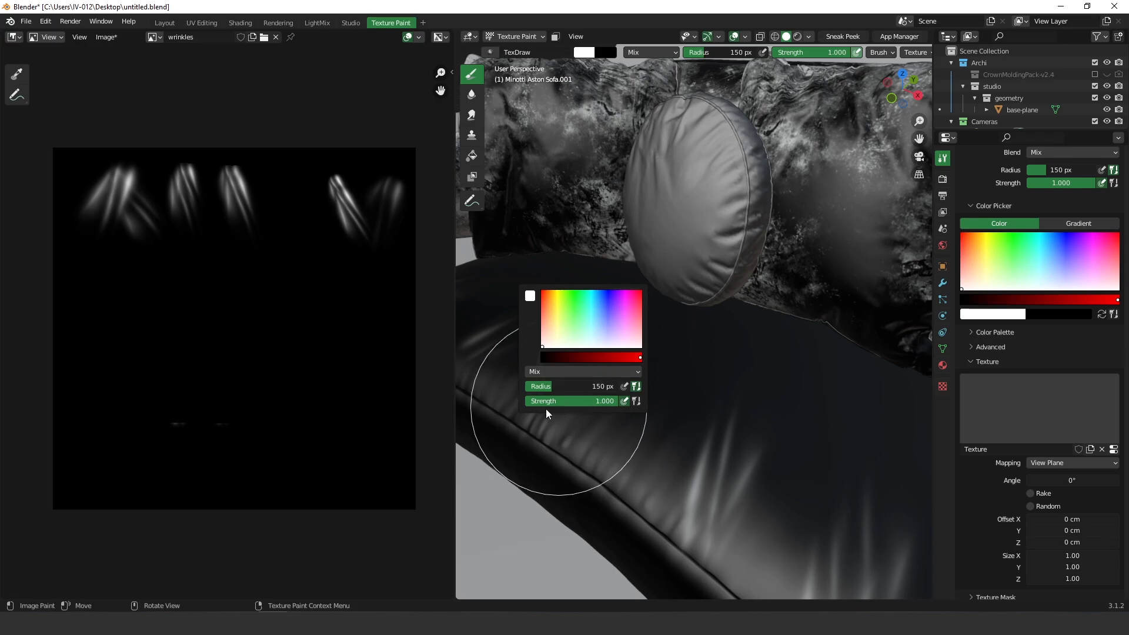
{"action": "left_click_drag", "start_coordinate": [605, 401], "coordinate": [571, 401]}
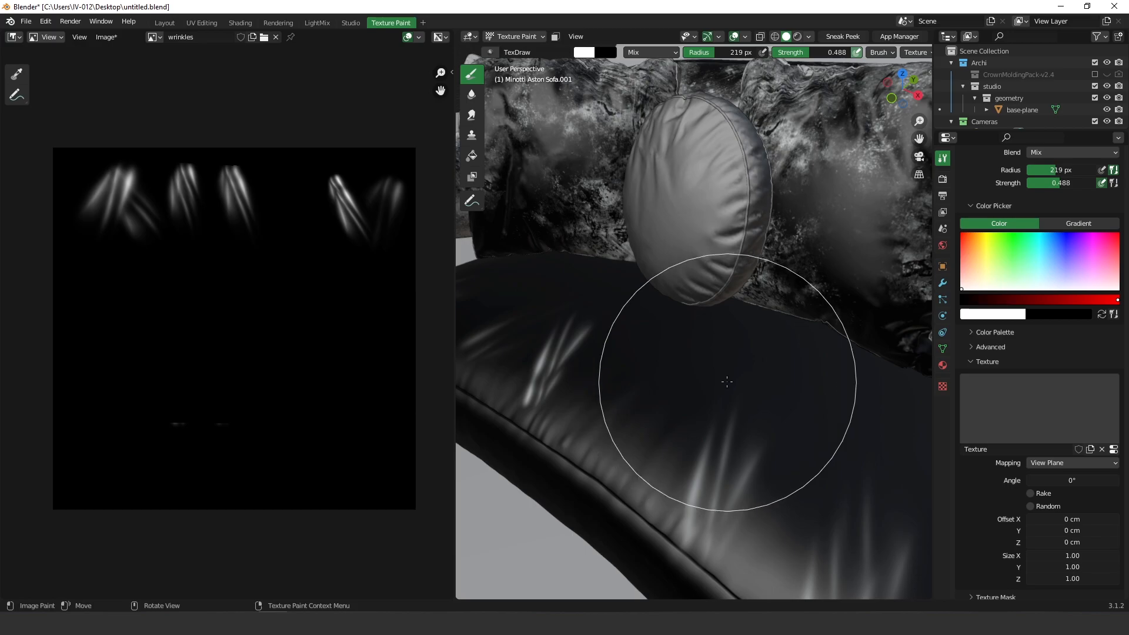
{"action": "mouse_move", "coordinate": [730, 390]}
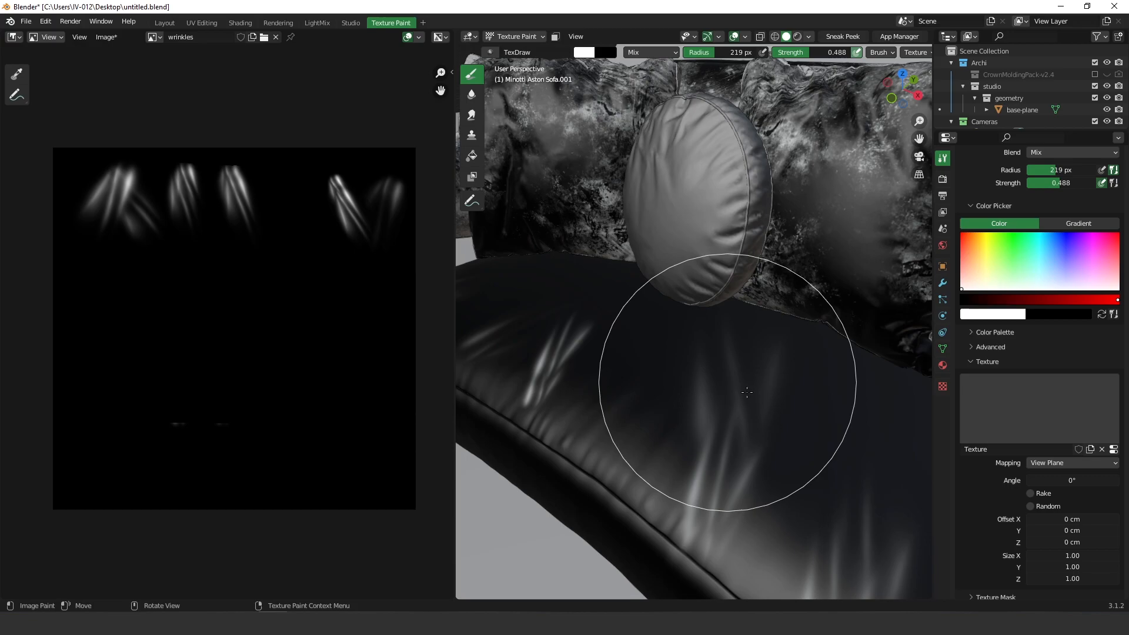
{"action": "mouse_move", "coordinate": [645, 418]}
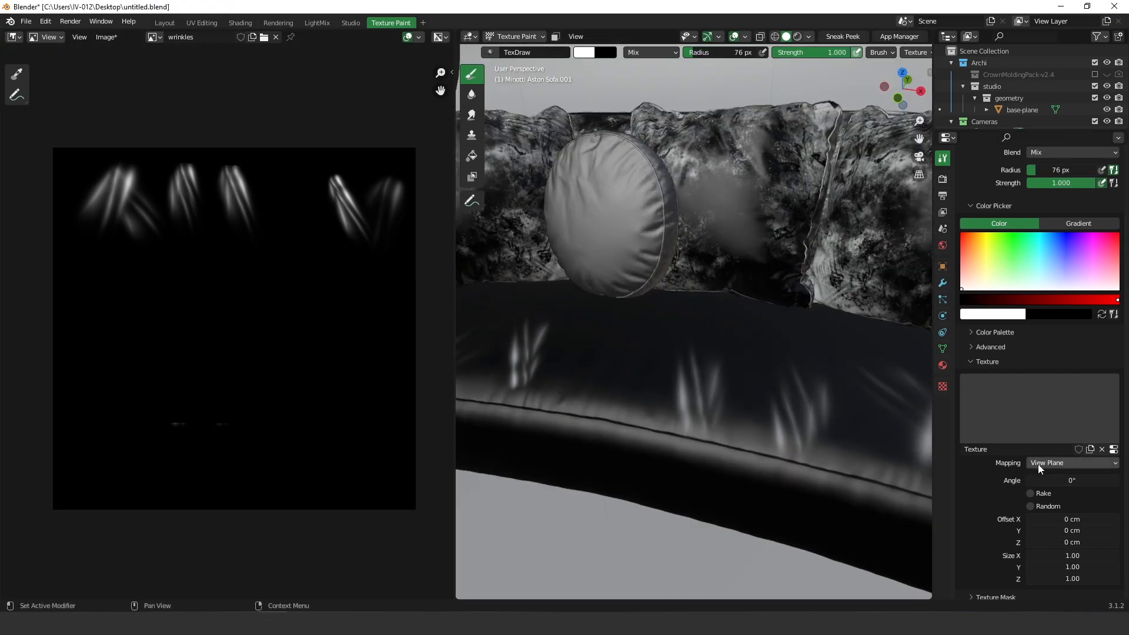
- Switch the brush texture to Stencil mapping and paint three long wrinkles onto the cushion
{"action": "left_click", "coordinate": [1073, 463]}
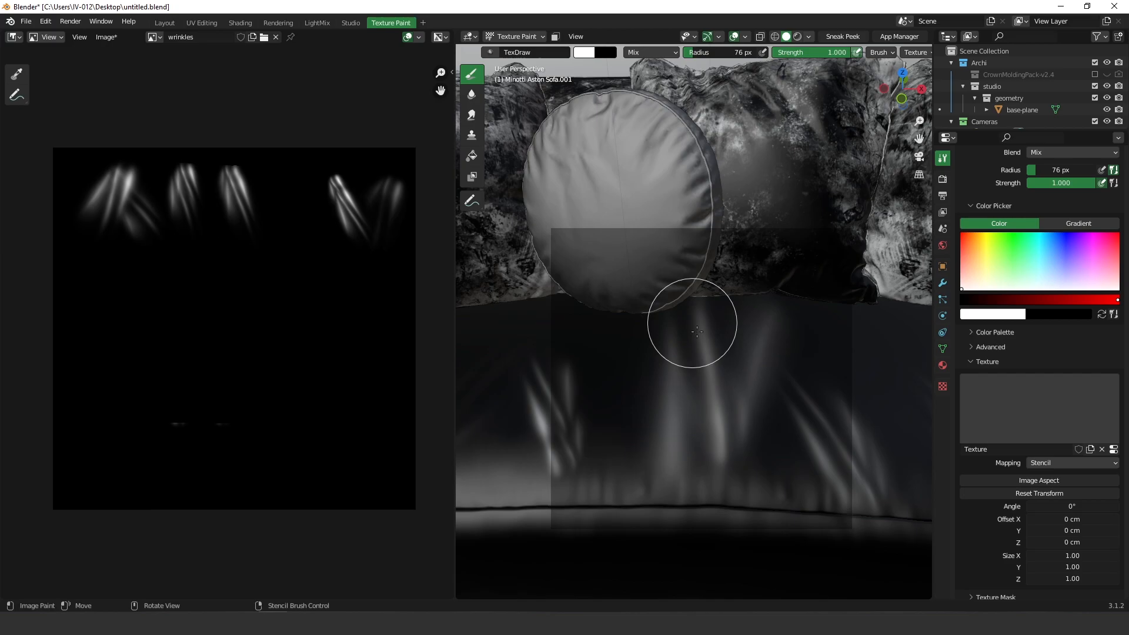
{"action": "left_click_drag", "start_coordinate": [696, 332], "coordinate": [680, 459]}
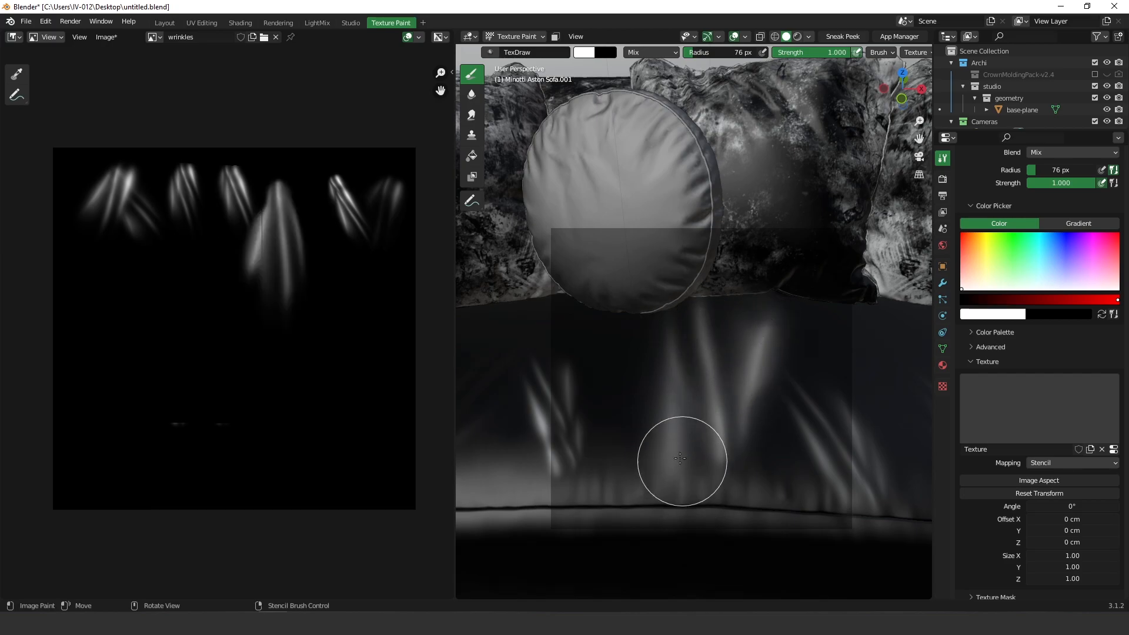
{"action": "left_click_drag", "start_coordinate": [684, 461], "coordinate": [713, 403]}
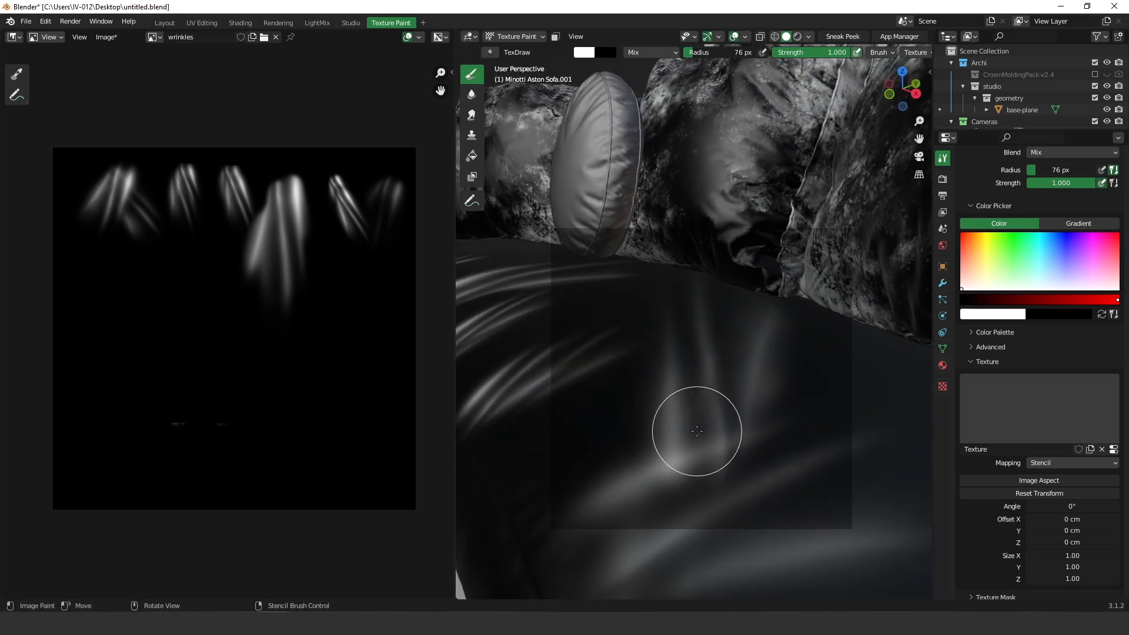
{"action": "left_click_drag", "start_coordinate": [697, 431], "coordinate": [629, 363]}
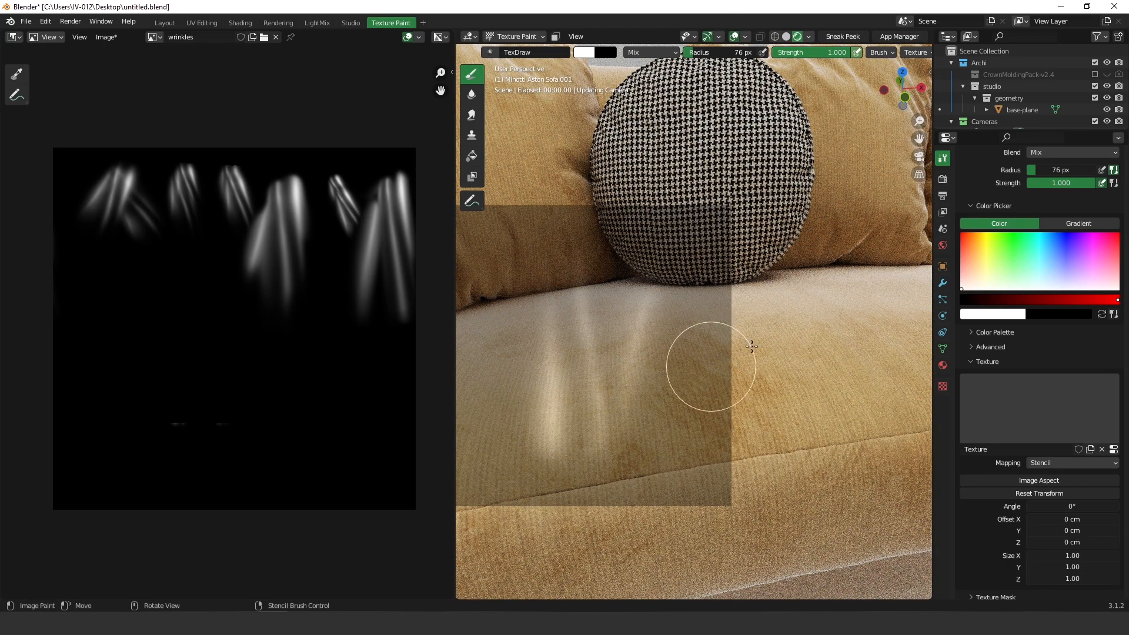
- Increase the displacement Height from 0.176 to 0.336 and resume Texture Paint
{"action": "left_click", "coordinate": [240, 22]}
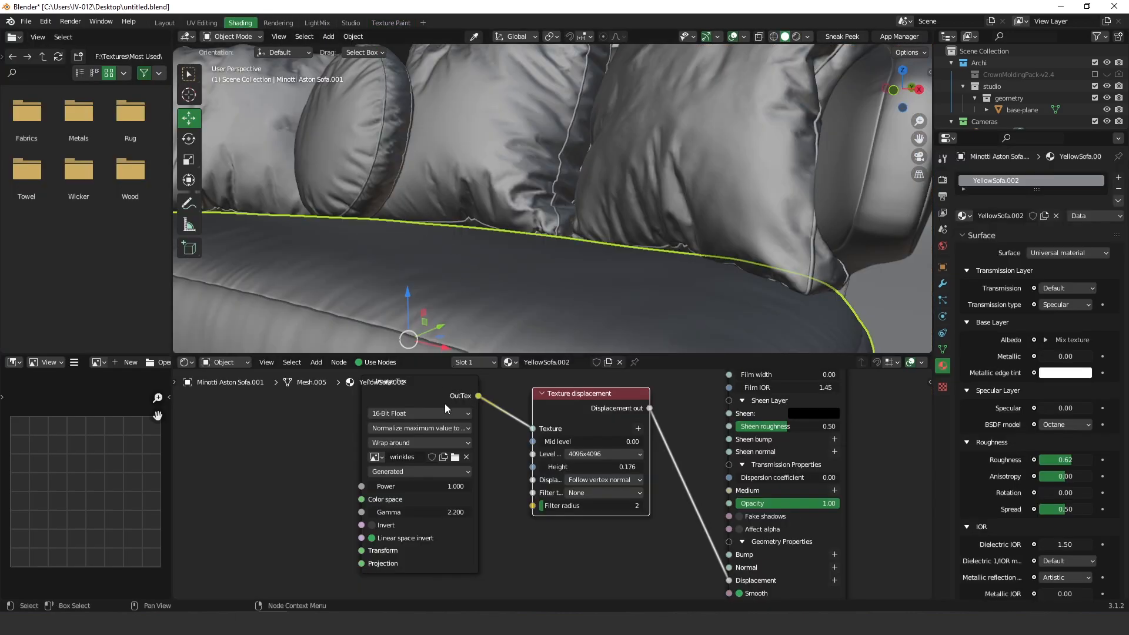
{"action": "left_click_drag", "start_coordinate": [590, 467], "coordinate": [634, 467]}
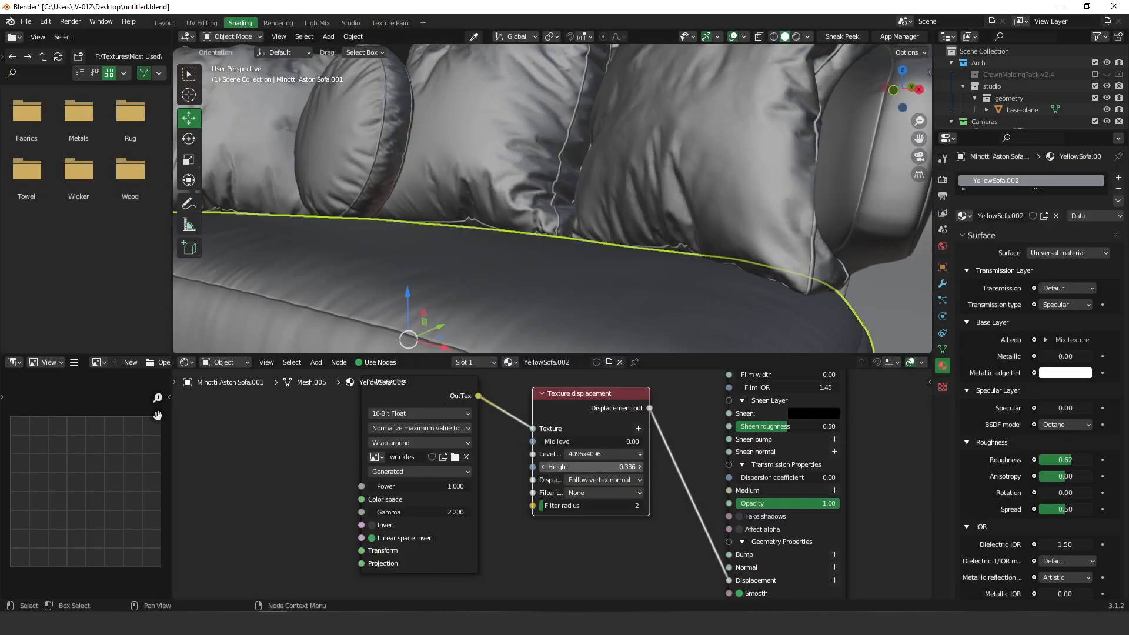
{"action": "left_click", "coordinate": [390, 22]}
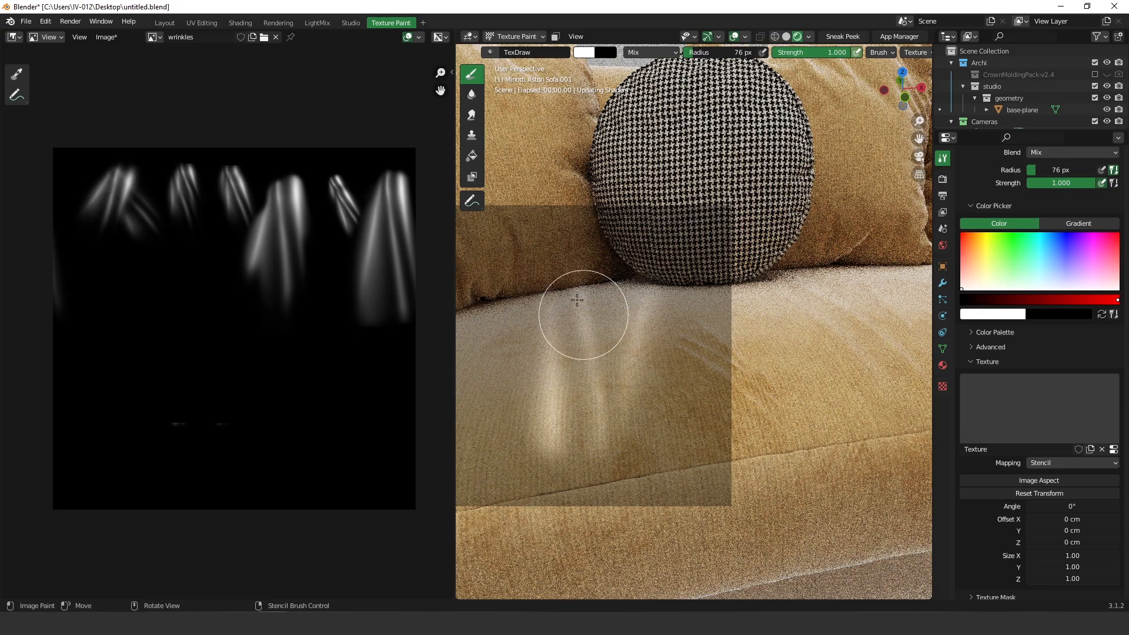
{"action": "mouse_move", "coordinate": [678, 216]}
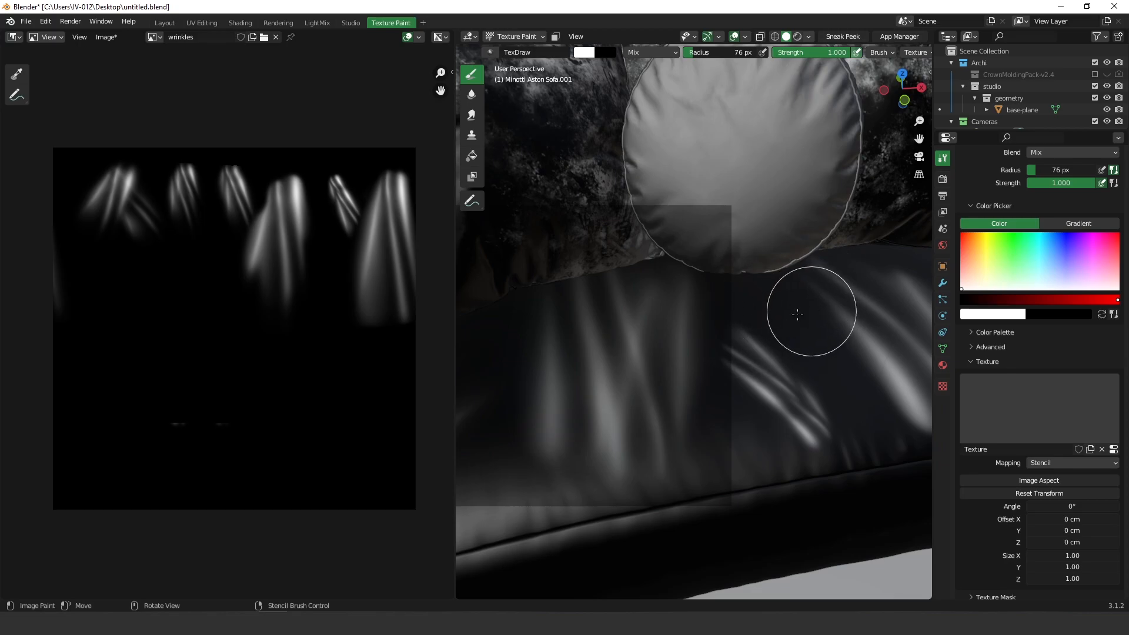
{"action": "mouse_move", "coordinate": [653, 183]}
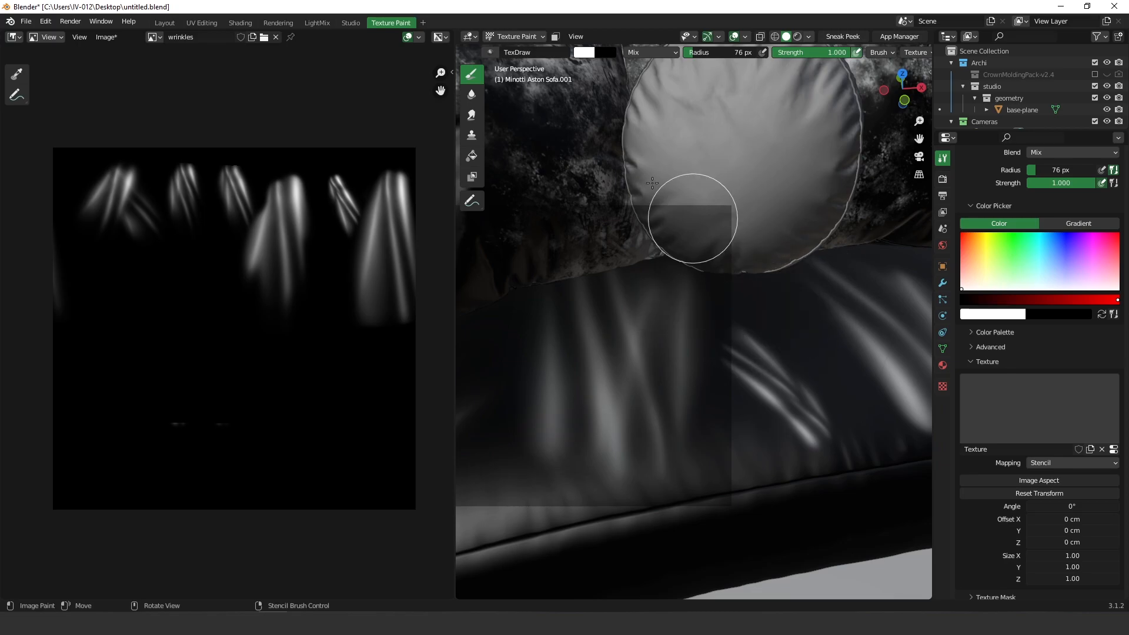
- Raise the wrinkle displacement Height to 1.956 in Shading, then settle it at 1.068
{"action": "left_click", "coordinate": [240, 22]}
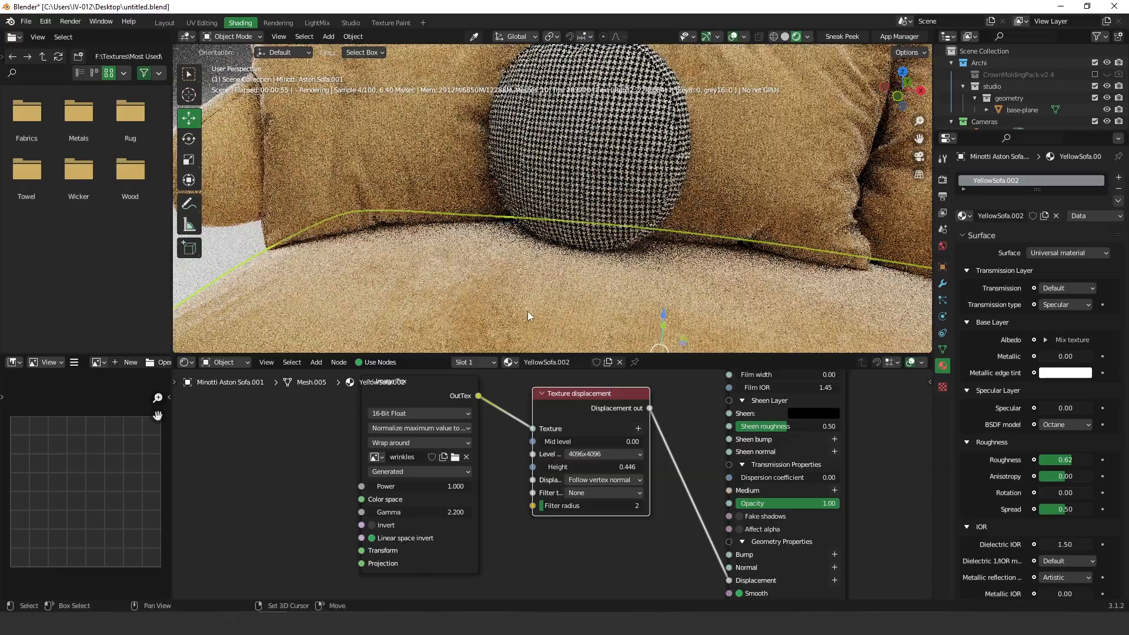
{"action": "left_click_drag", "start_coordinate": [576, 466], "coordinate": [648, 466]}
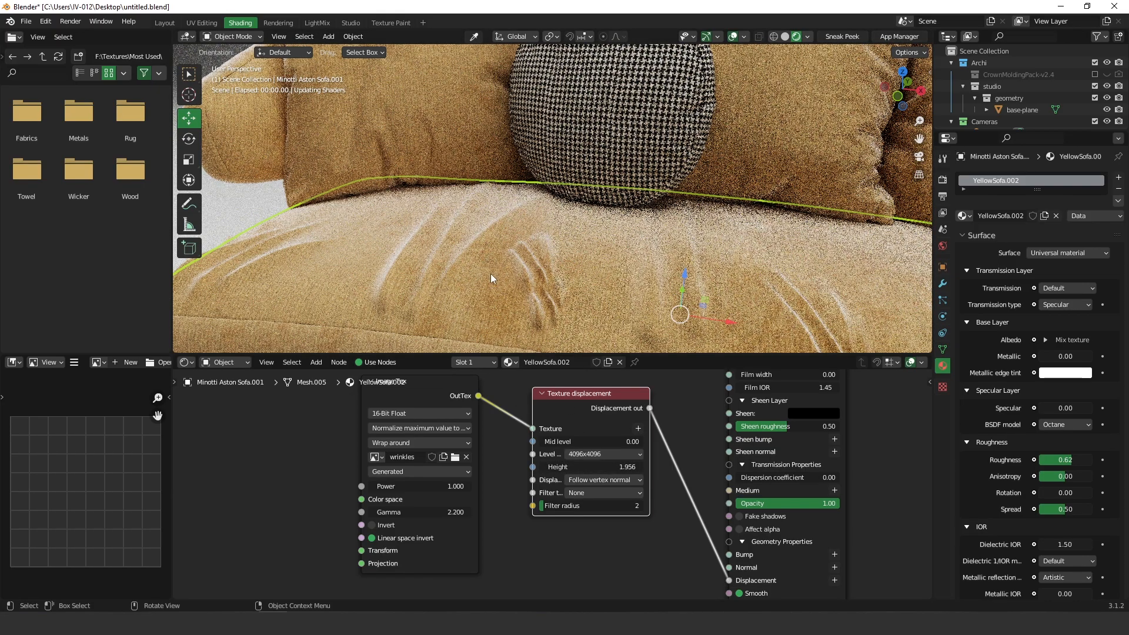
{"action": "left_click_drag", "start_coordinate": [591, 467], "coordinate": [562, 467]}
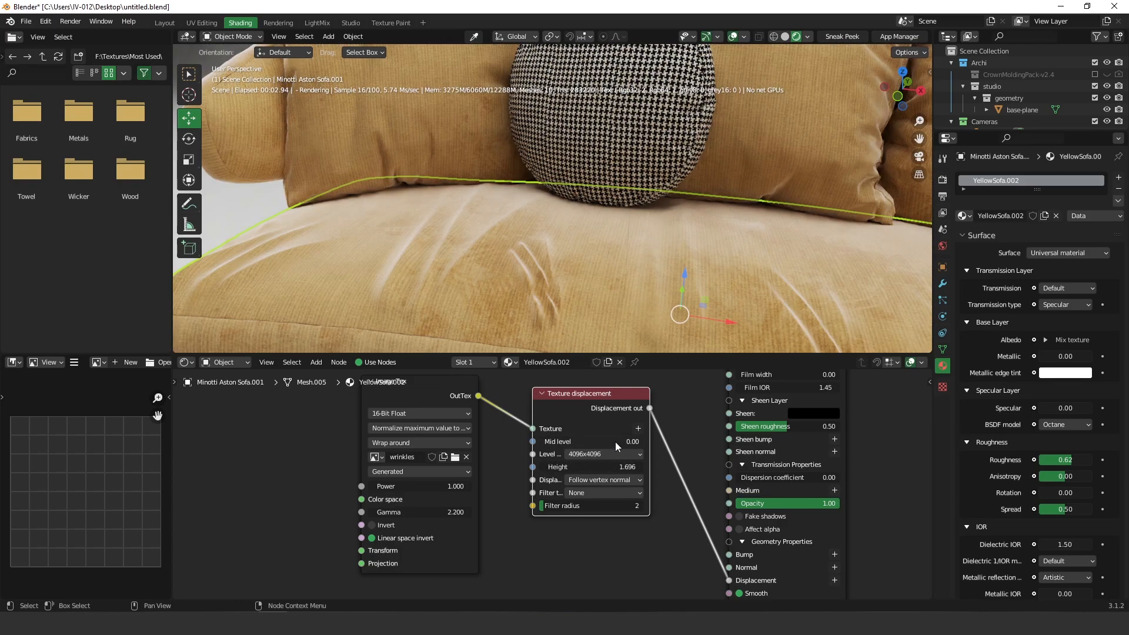
{"action": "left_click_drag", "start_coordinate": [627, 467], "coordinate": [597, 467]}
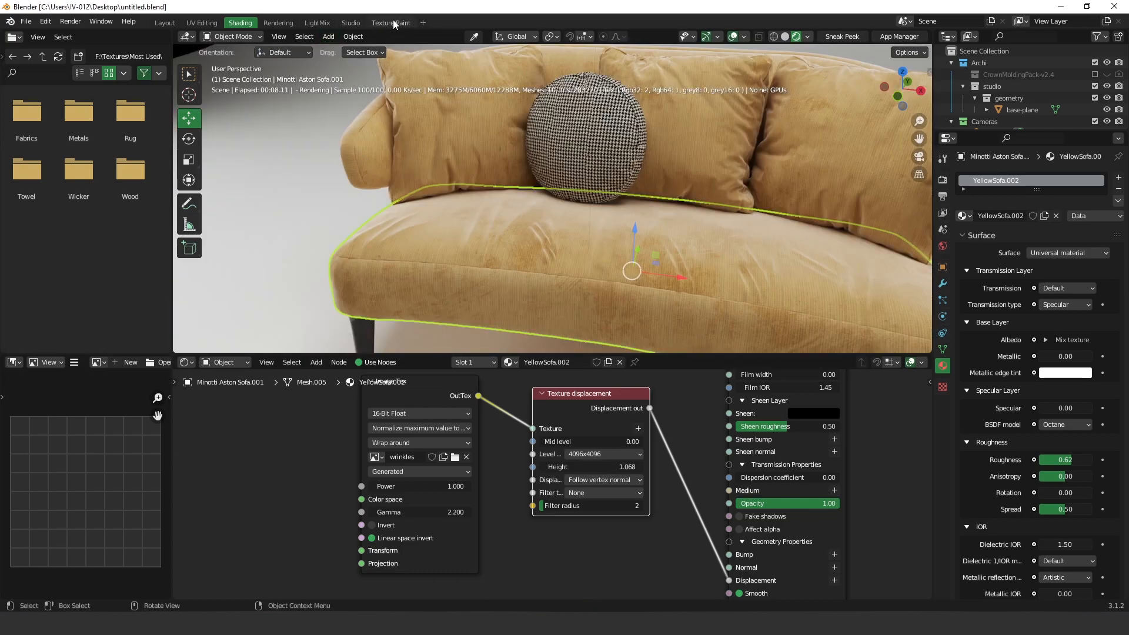
{"action": "left_click", "coordinate": [391, 22]}
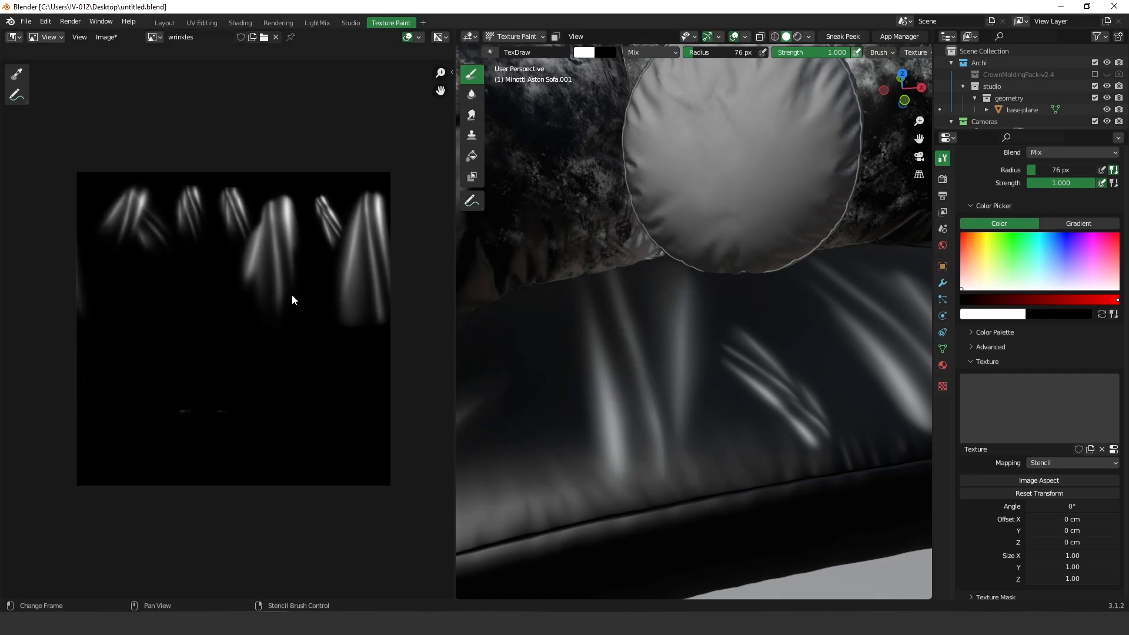
{"action": "mouse_move", "coordinate": [181, 243]}
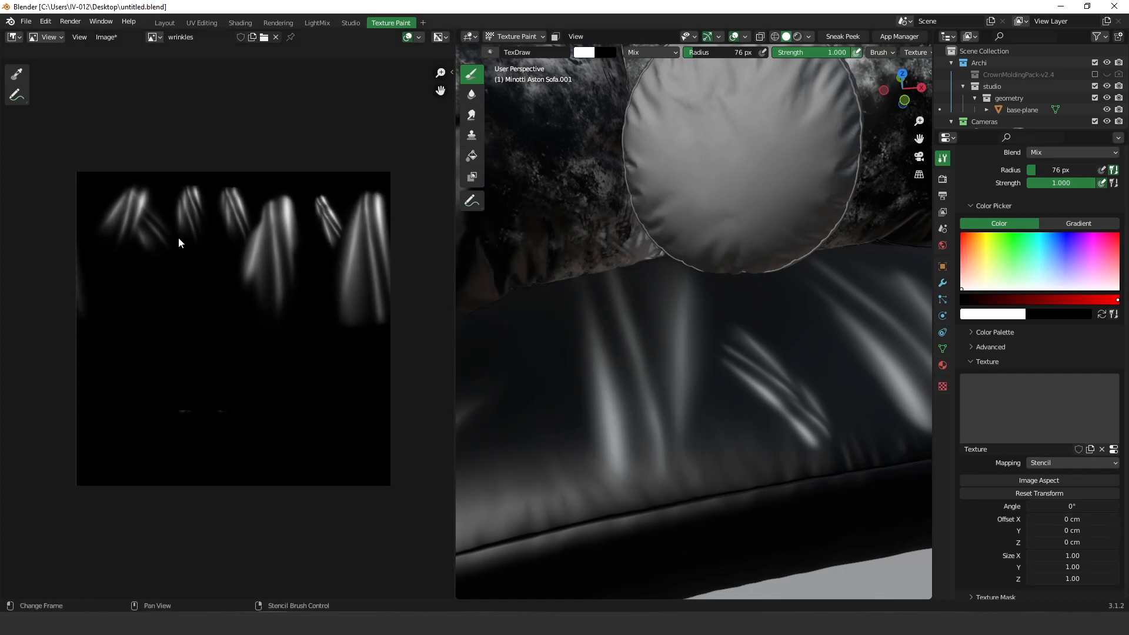
- Paint black over the wrinkles image with a 388 px View Plane brush
{"action": "left_click", "coordinate": [1072, 463]}
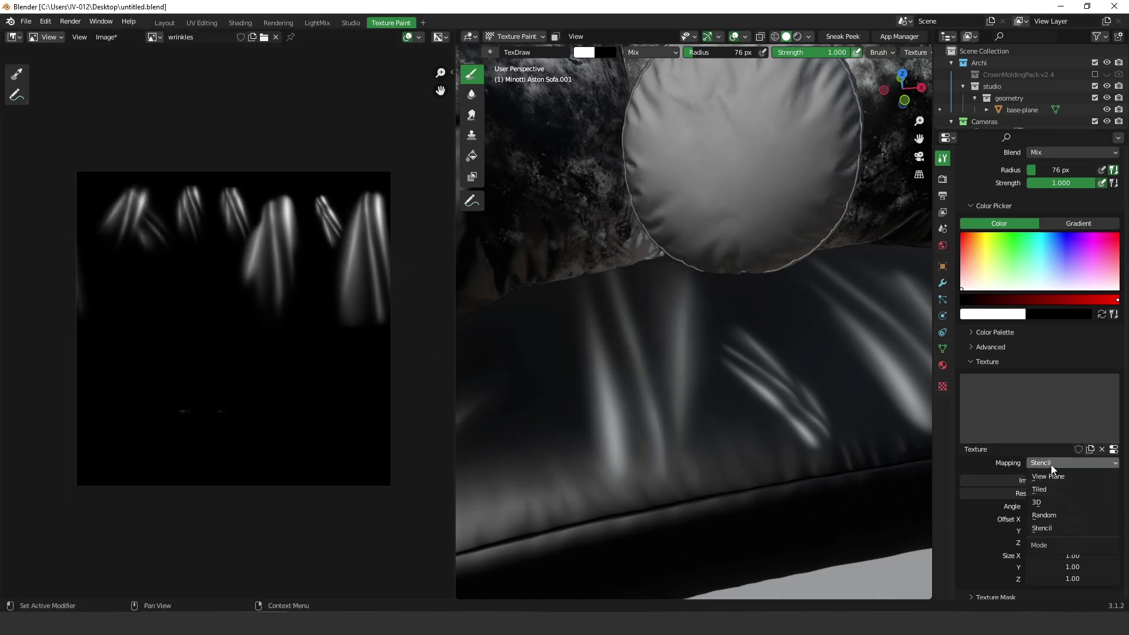
{"action": "mouse_move", "coordinate": [1040, 490]}
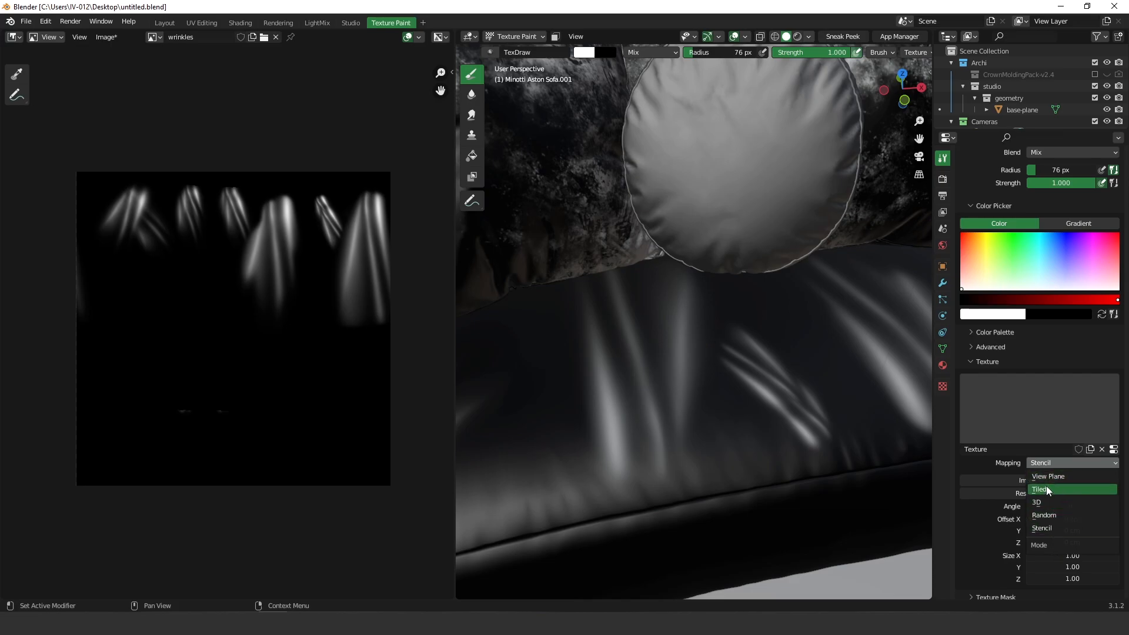
{"action": "left_click", "coordinate": [1048, 477]}
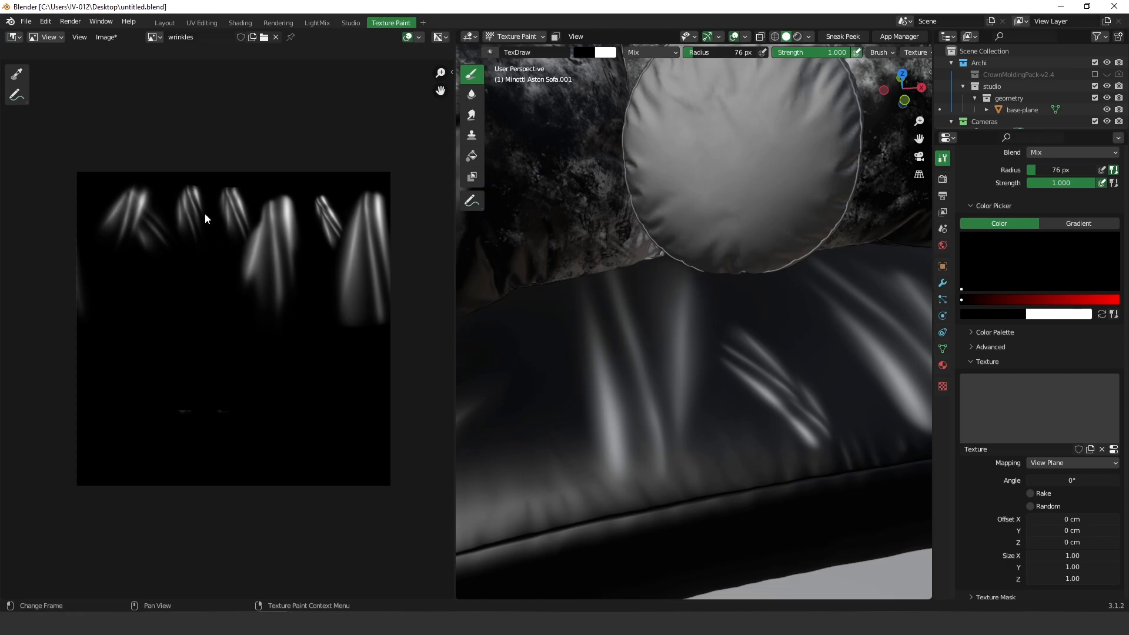
{"action": "left_click", "coordinate": [47, 38]}
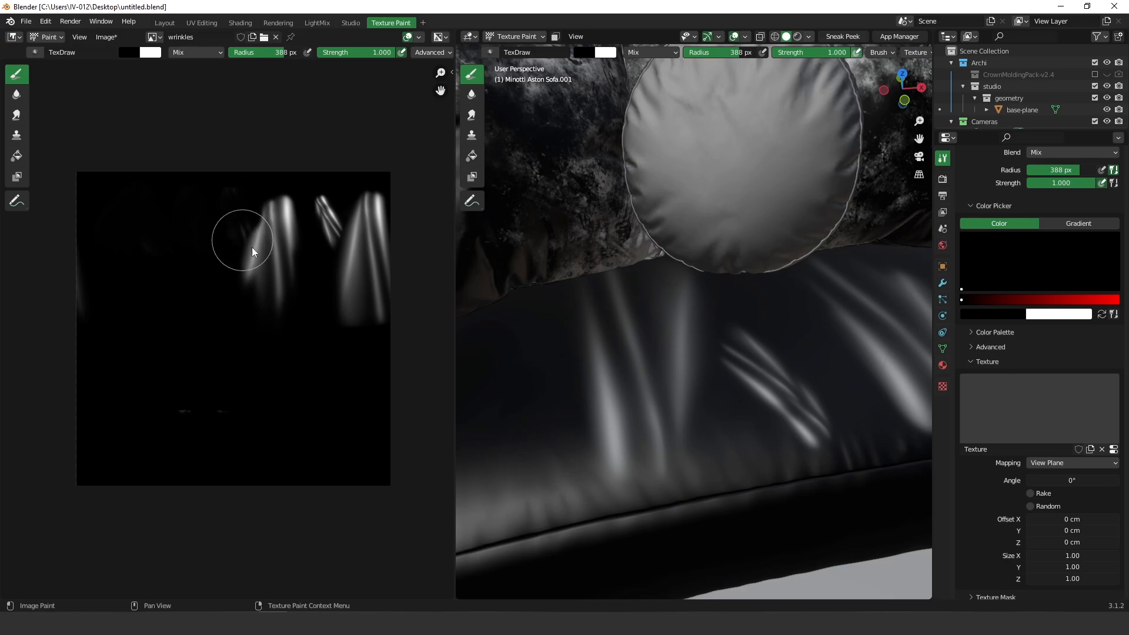
{"action": "left_click_drag", "start_coordinate": [253, 245], "coordinate": [331, 279]}
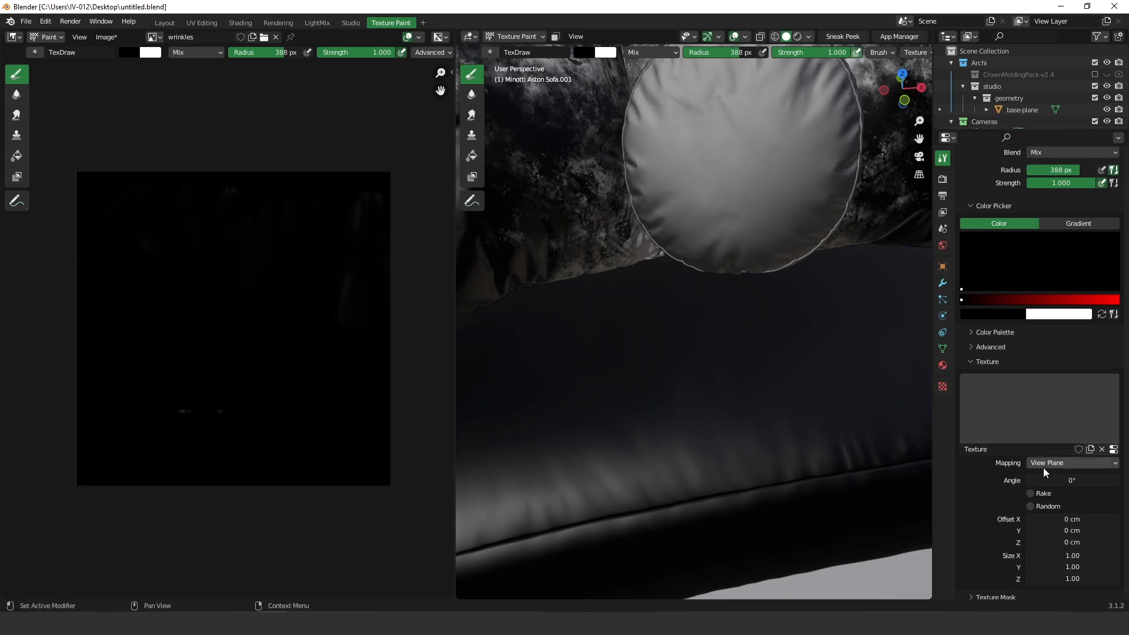
- Restore Stencil mapping and paint white 138 px wrinkle strokes along the cushion front
{"action": "left_click", "coordinate": [1072, 463]}
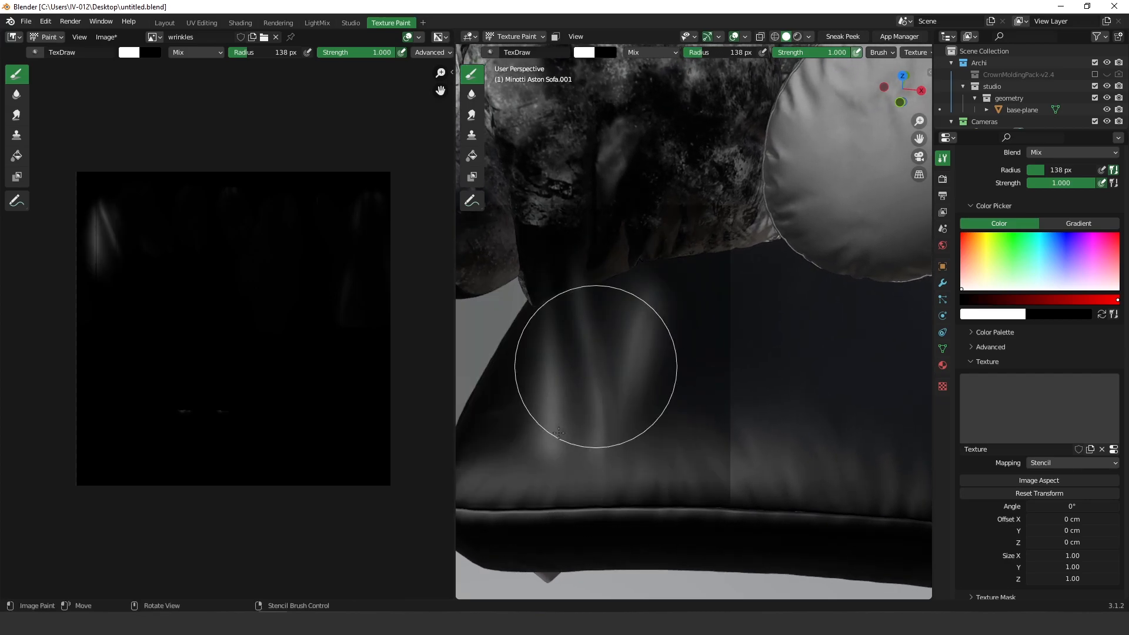
{"action": "left_click_drag", "start_coordinate": [560, 434], "coordinate": [616, 390]}
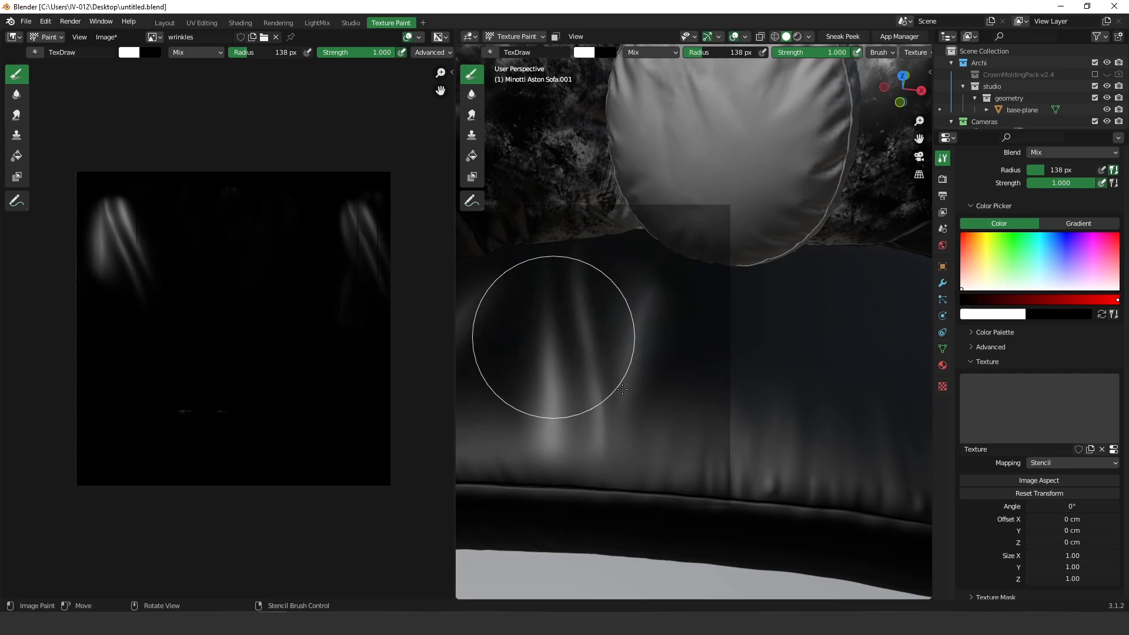
{"action": "left_click_drag", "start_coordinate": [623, 389], "coordinate": [663, 384]}
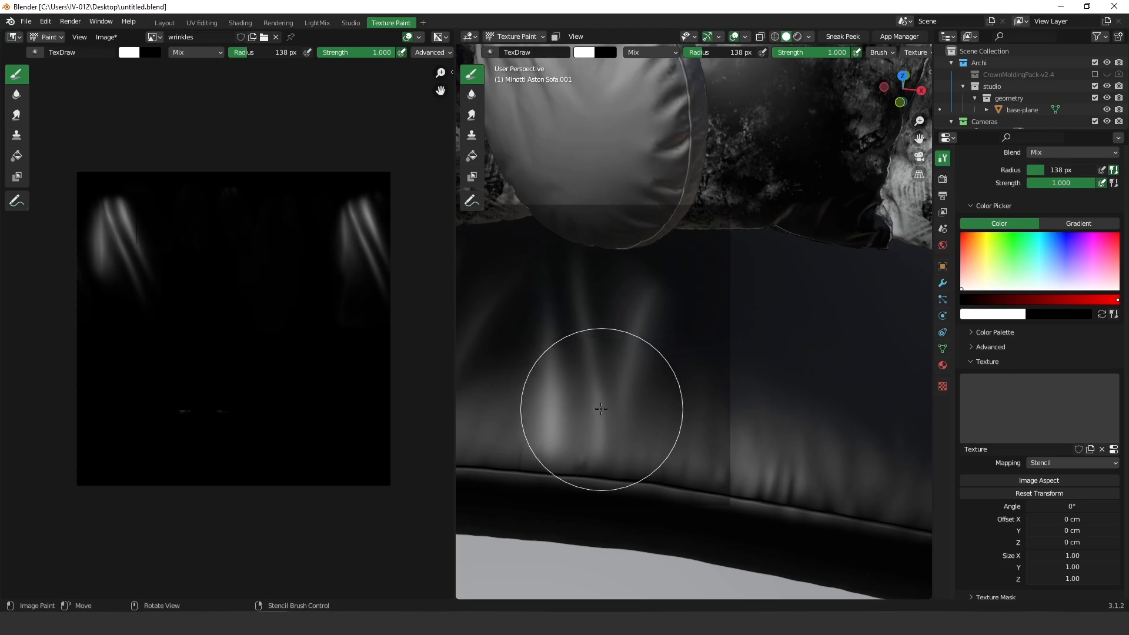
{"action": "left_click_drag", "start_coordinate": [601, 409], "coordinate": [603, 389]}
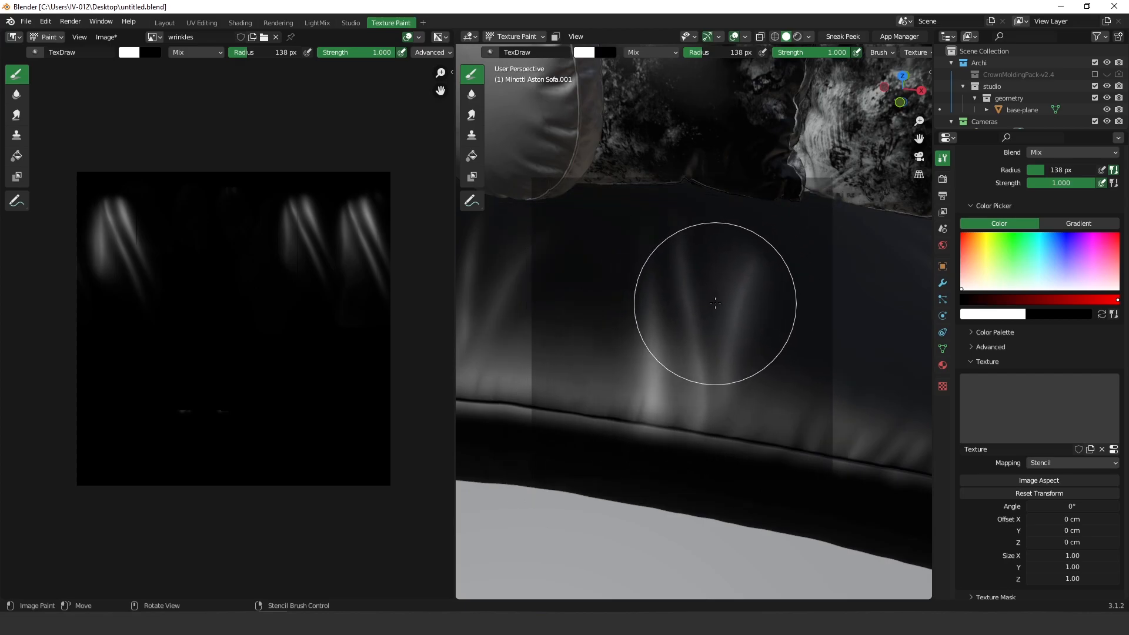
{"action": "mouse_move", "coordinate": [689, 368]}
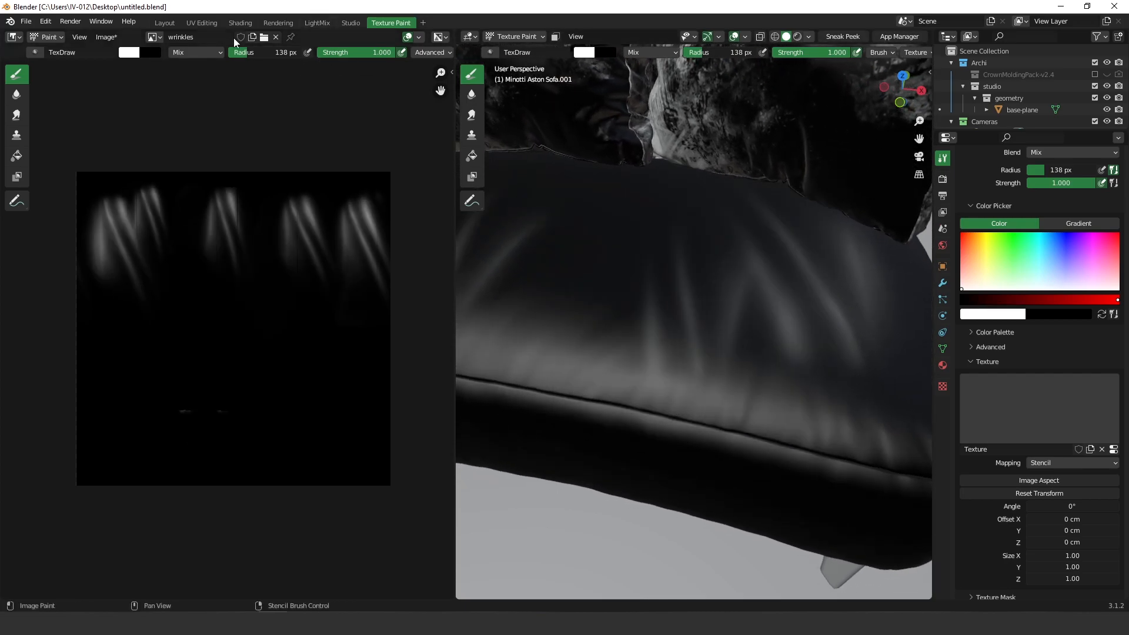
- Switch to the Shading workspace to view the Octane-rendered cushion's new wrinkles
{"action": "left_click", "coordinate": [240, 23]}
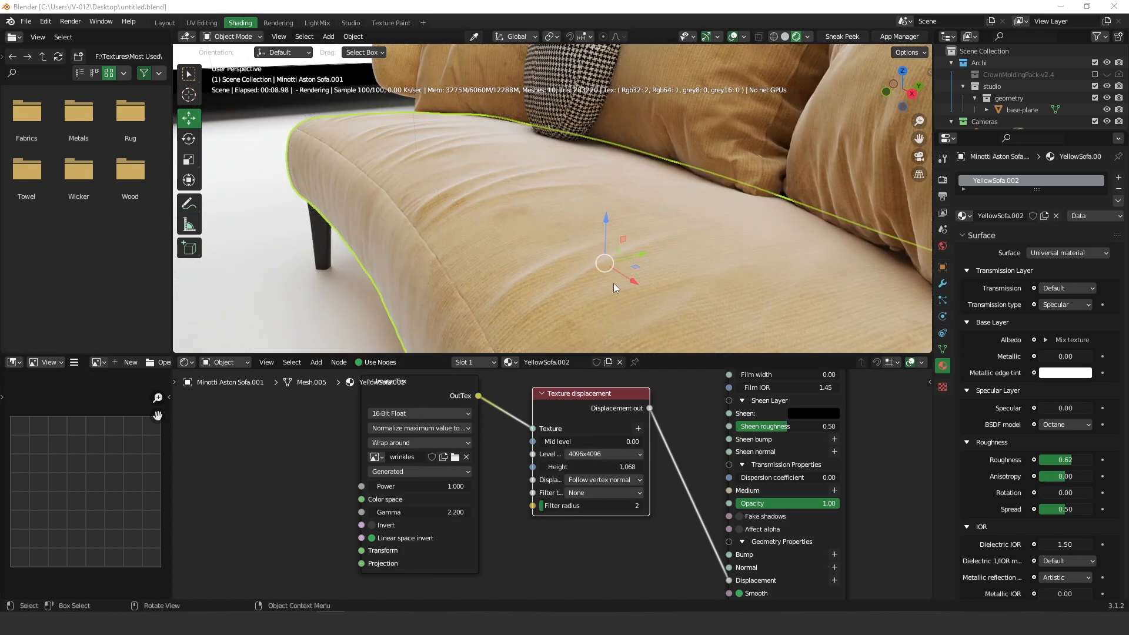
{"action": "mouse_move", "coordinate": [648, 247]}
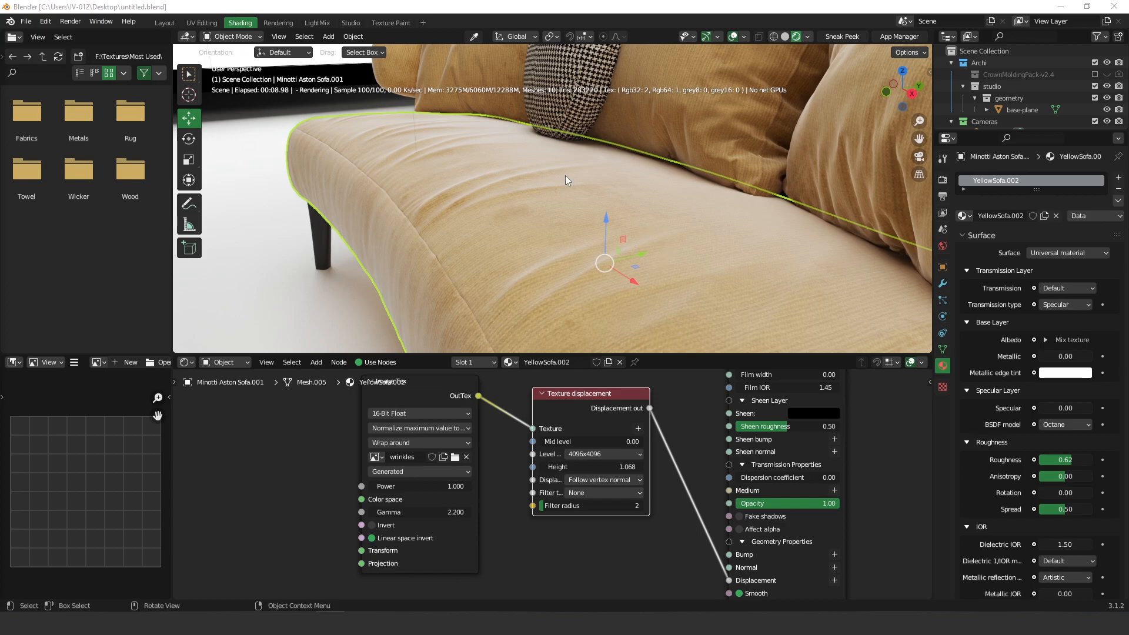
{"action": "mouse_move", "coordinate": [598, 295]}
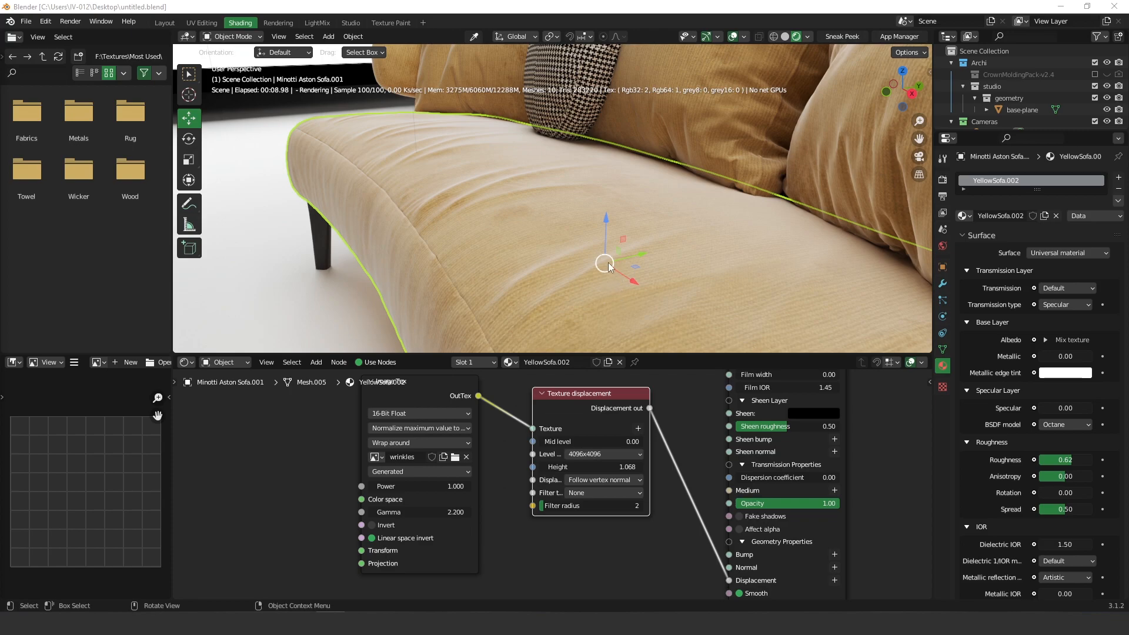
{"action": "mouse_move", "coordinate": [608, 267]}
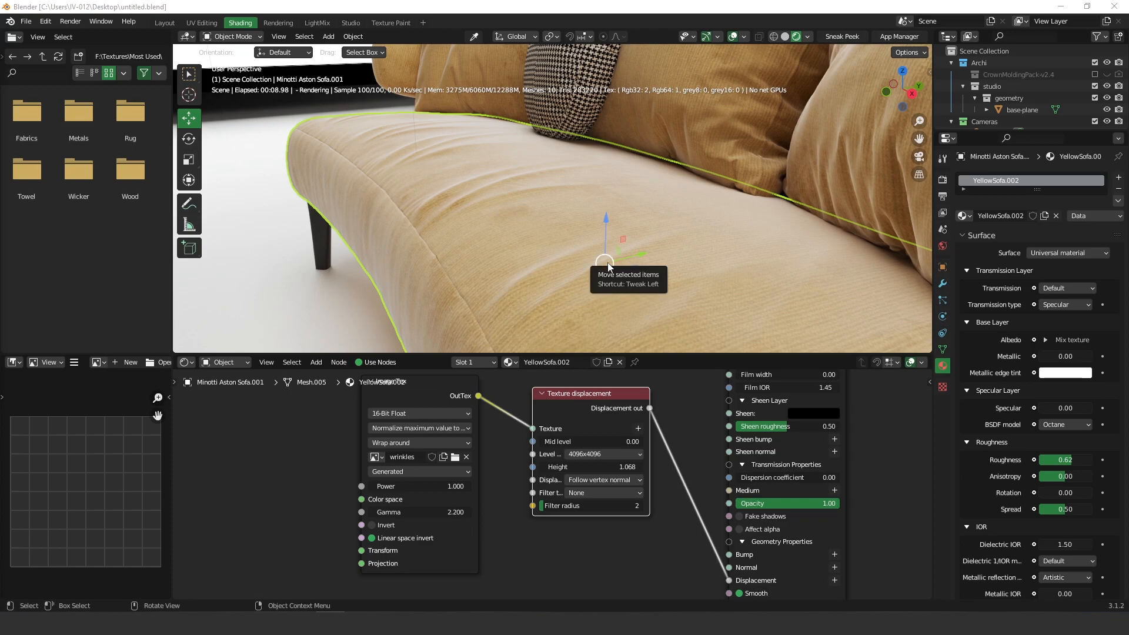
{"action": "mouse_move", "coordinate": [729, 198]}
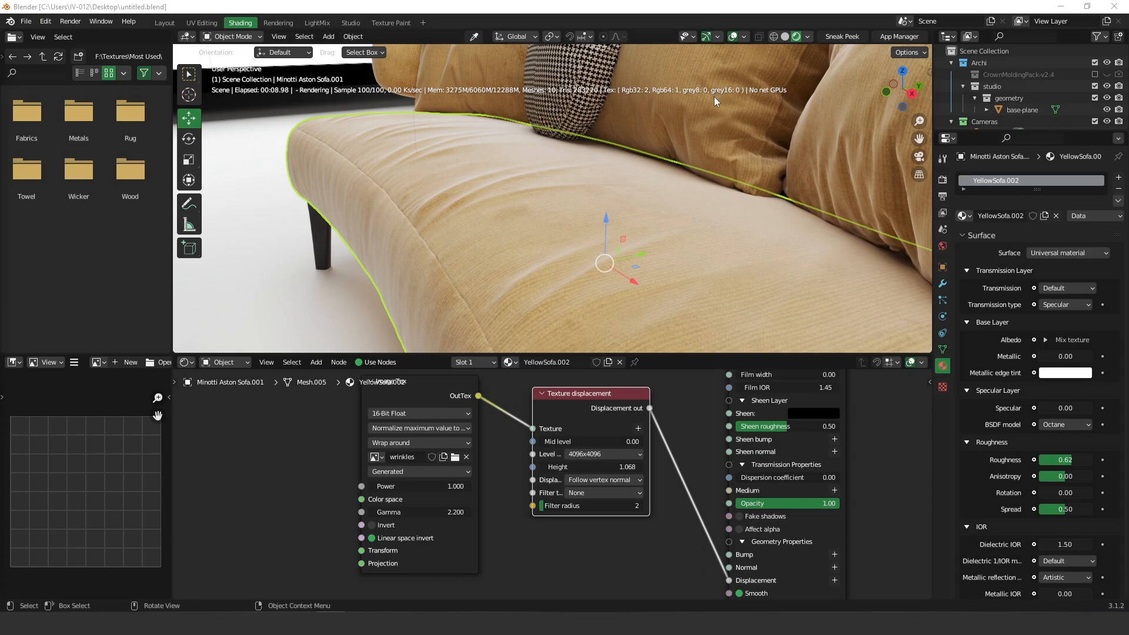
{"action": "mouse_move", "coordinate": [722, 217]}
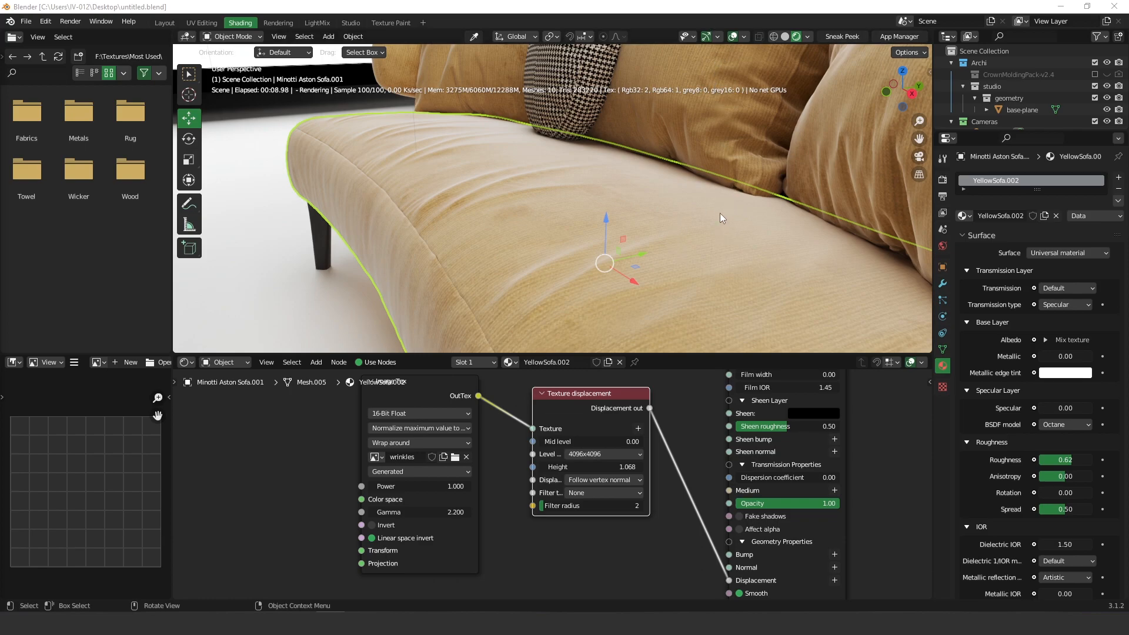